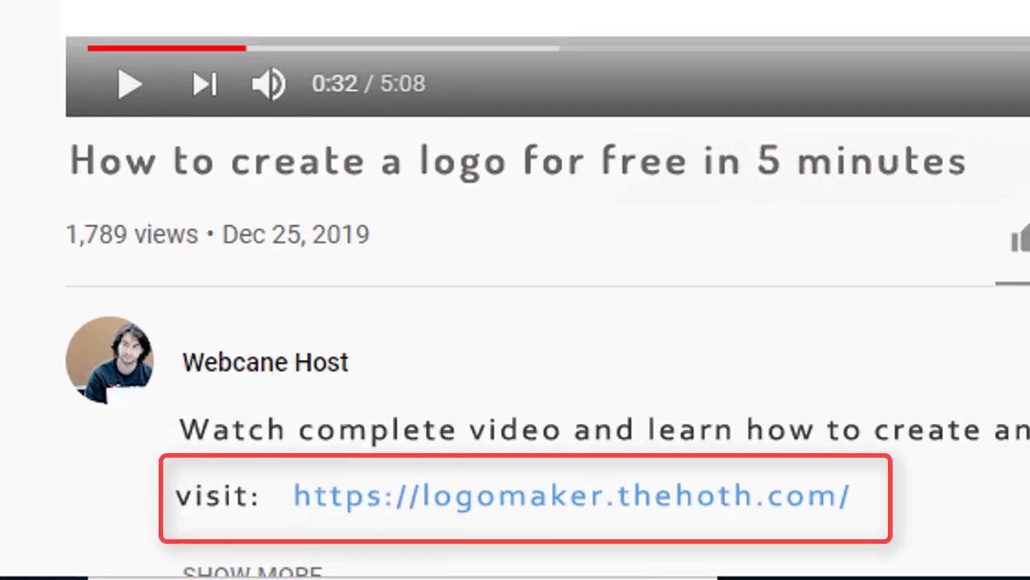
Step: Follow the logomaker.thehoth.com link and pass the reCAPTCHA check
click(569, 495)
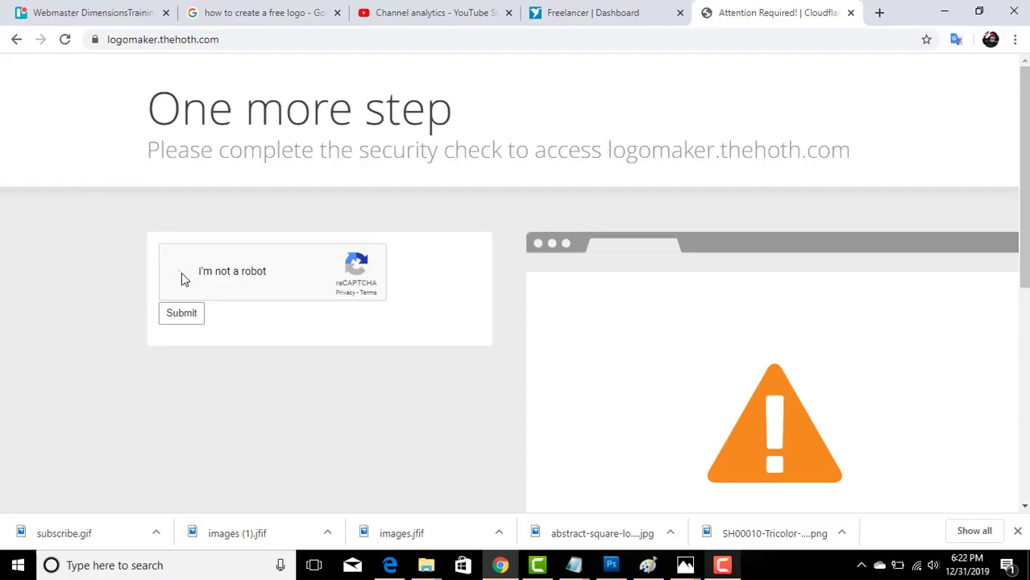
click(182, 271)
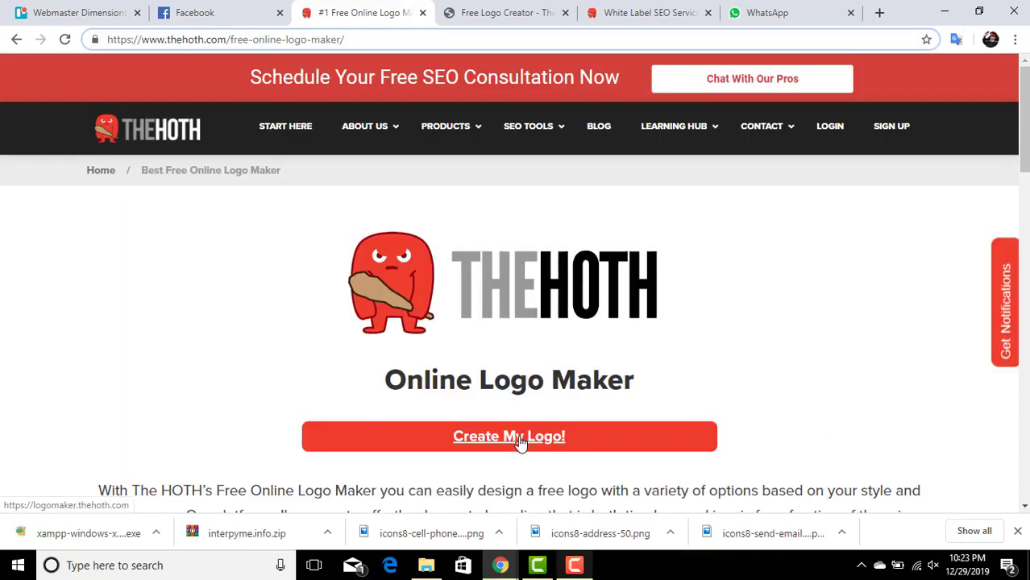
Step: Start 'Create My Logo!' and select, then deselect, the envelope-laptop template symbol
click(509, 436)
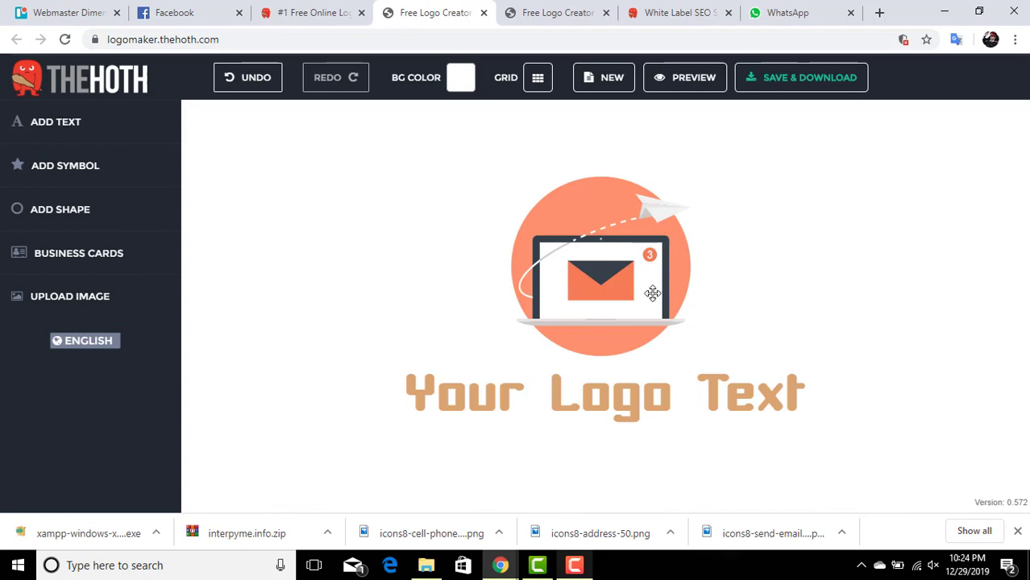
click(600, 266)
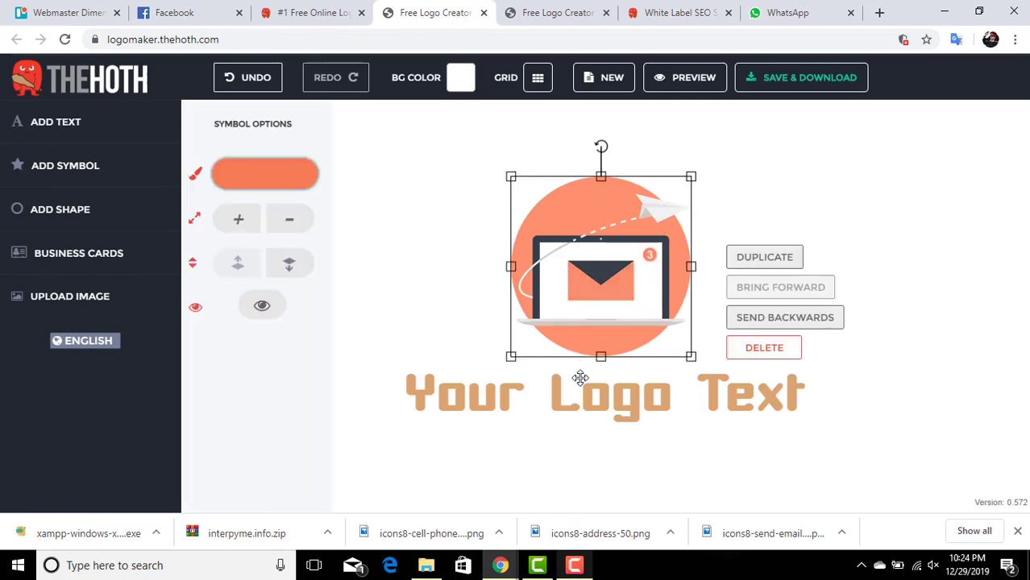
click(576, 131)
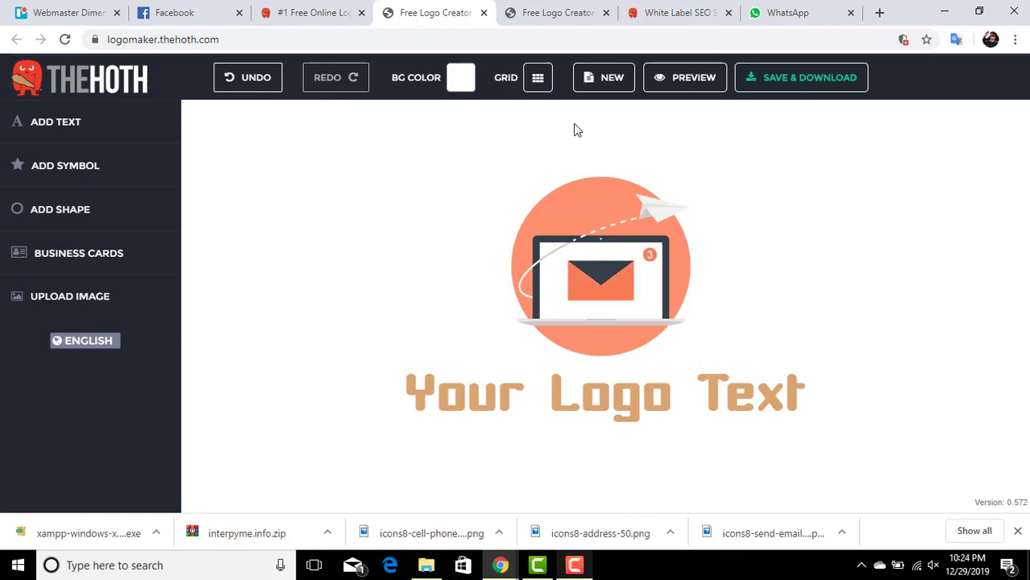
mouse_move(604, 81)
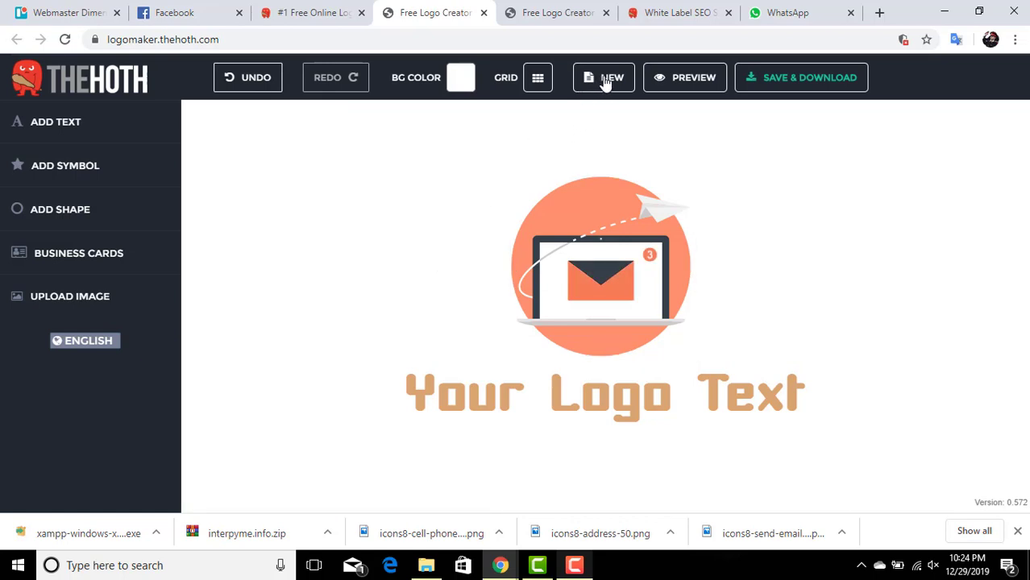
Step: Erase the template with NEW and YES, then open ADD SYMBOL
click(604, 77)
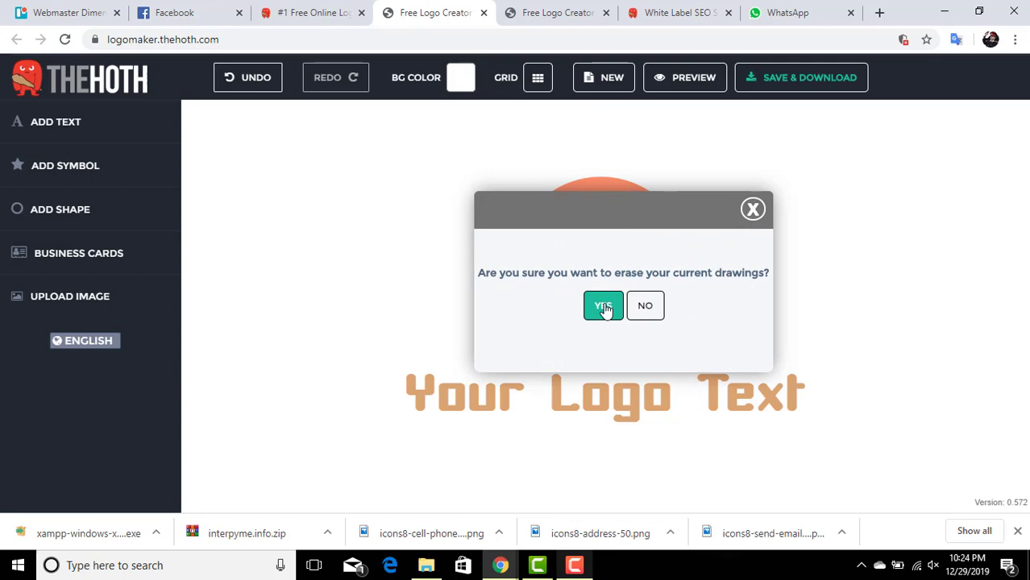
click(602, 306)
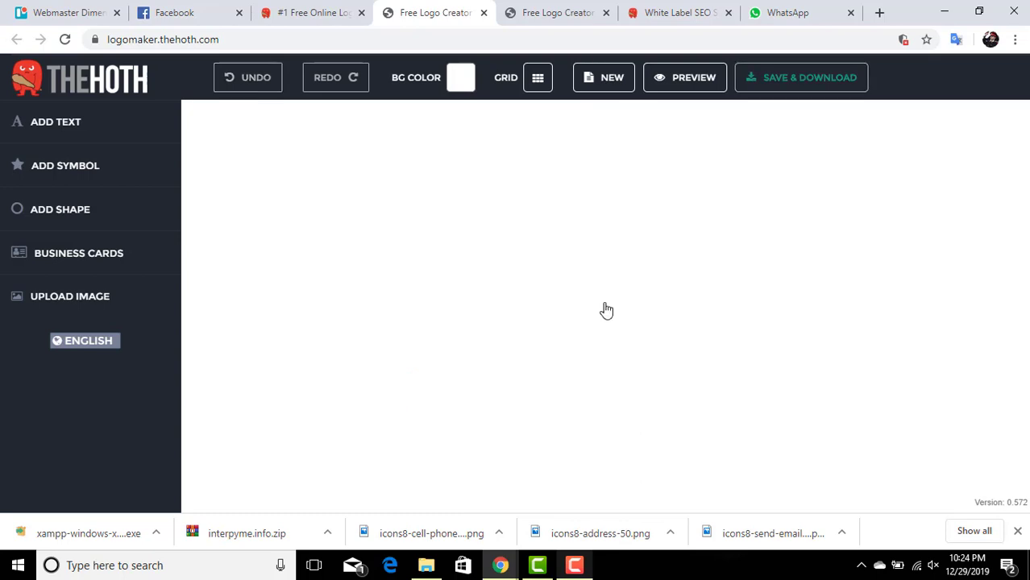
mouse_move(115, 153)
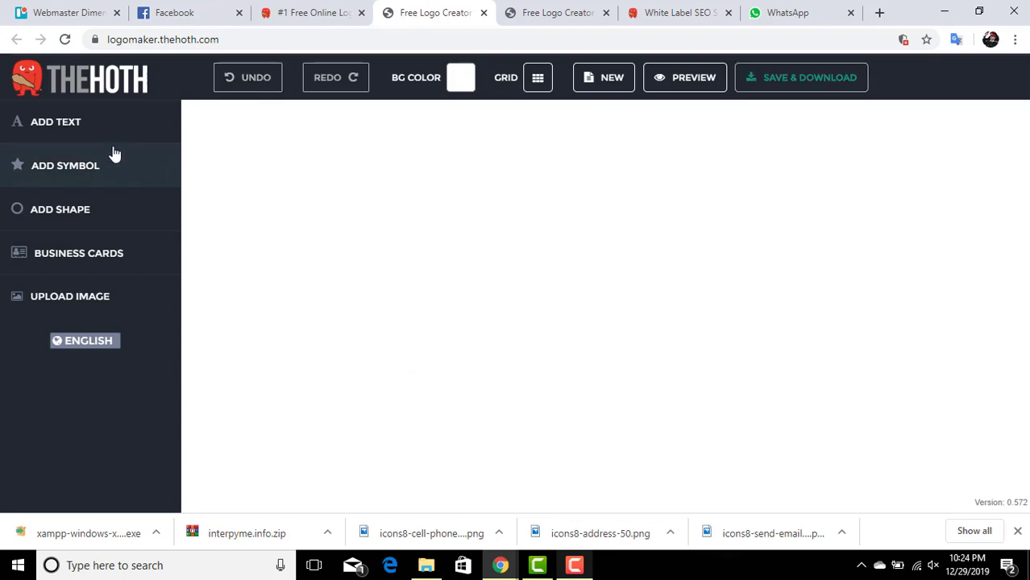
click(65, 165)
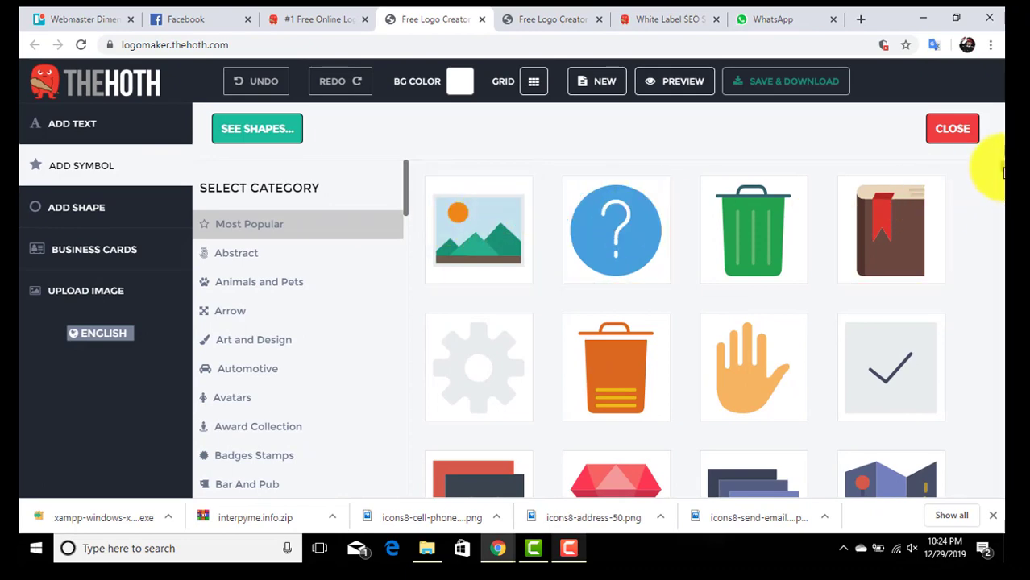
Step: Add the orange-and-blue diamonds symbol from the Abstract category to the canvas
scroll(down, 3)
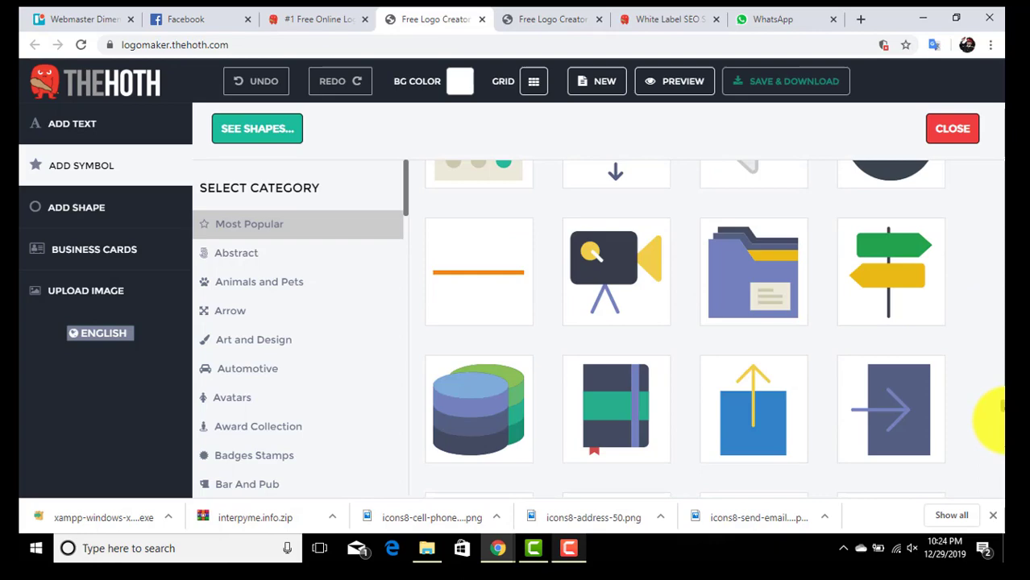
scroll(up, 3)
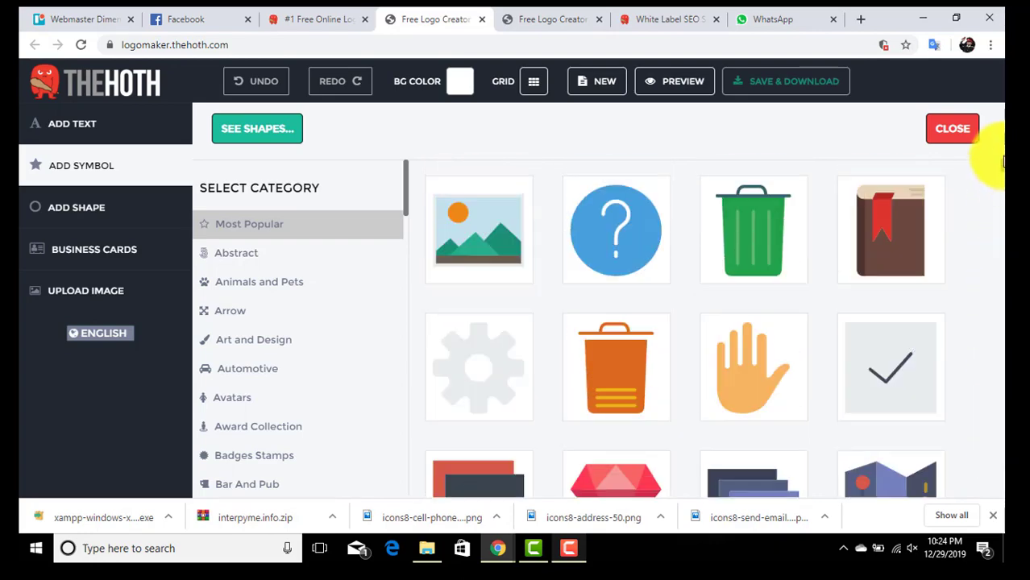
mouse_move(270, 282)
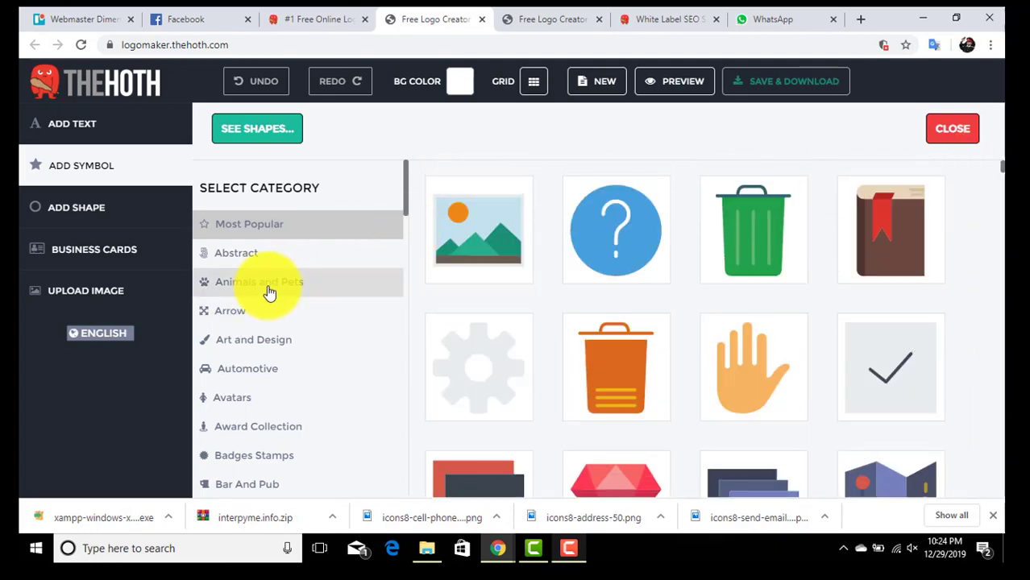
scroll(down, 3)
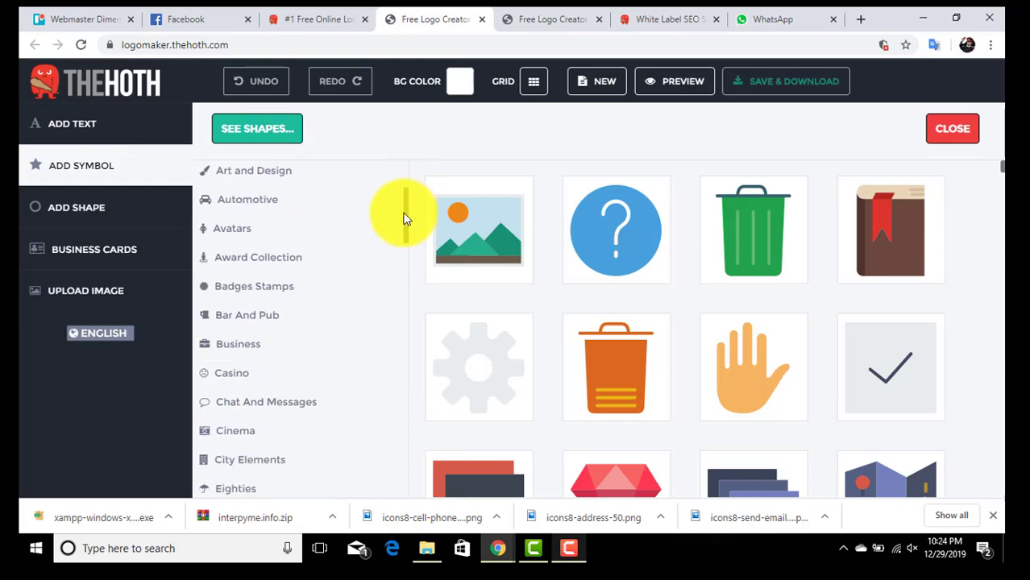
scroll(down, 3)
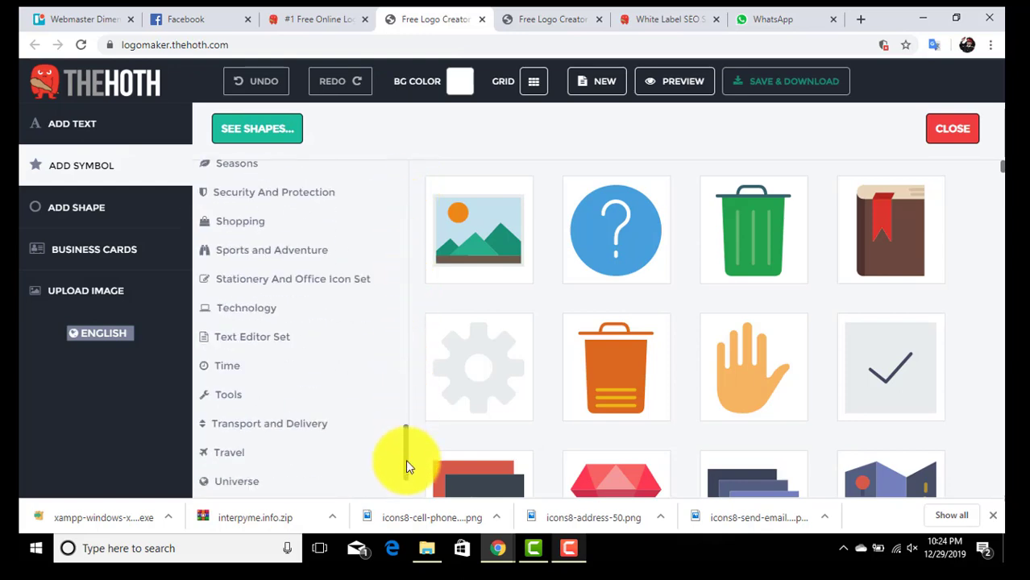
scroll(down, 3)
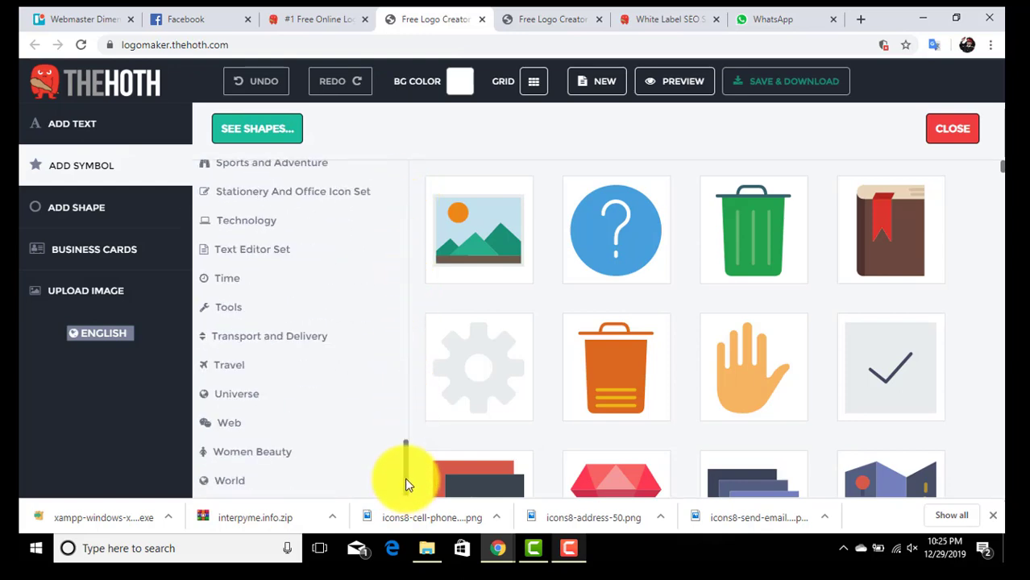
scroll(up, 3)
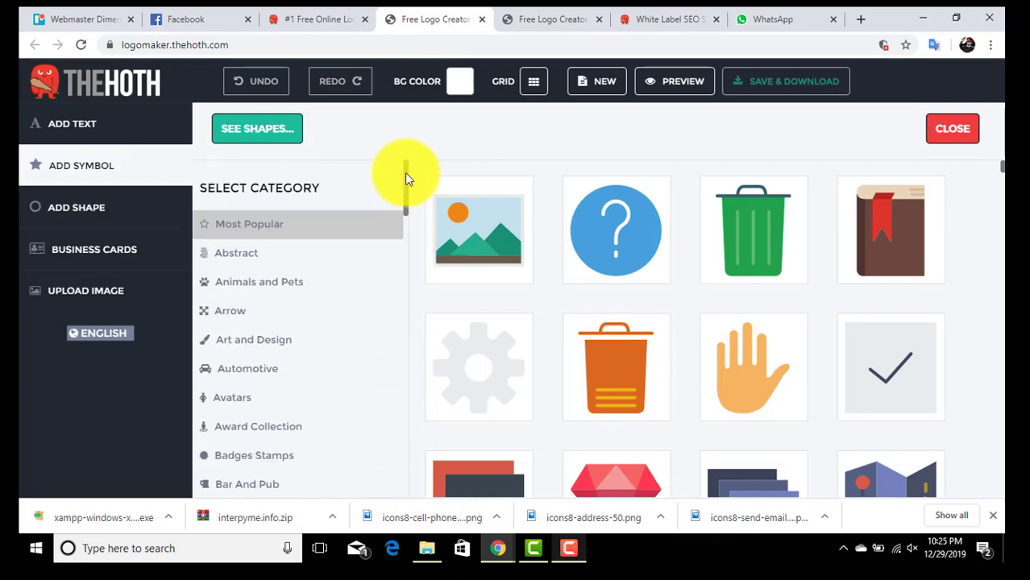
click(236, 252)
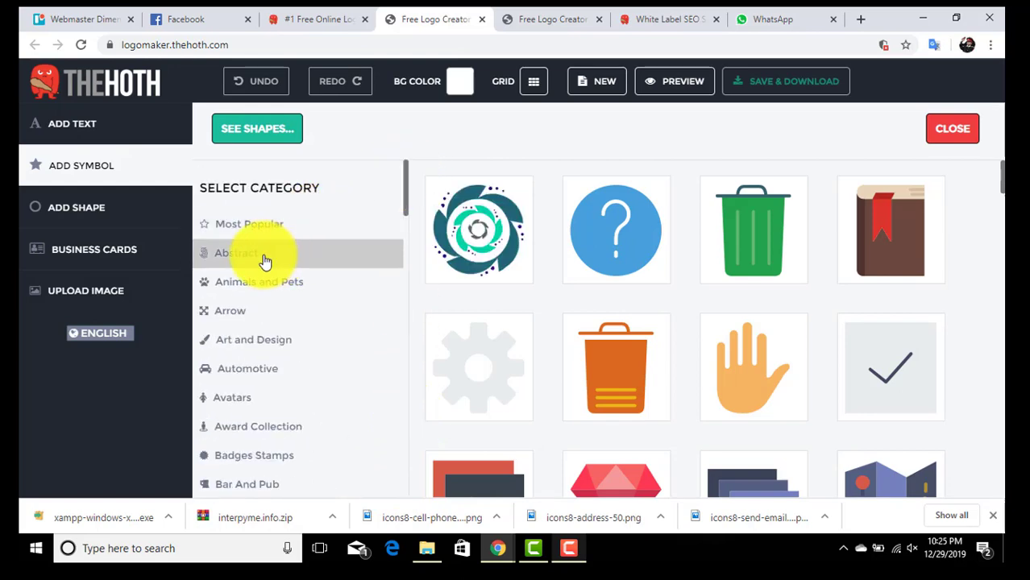
click(236, 253)
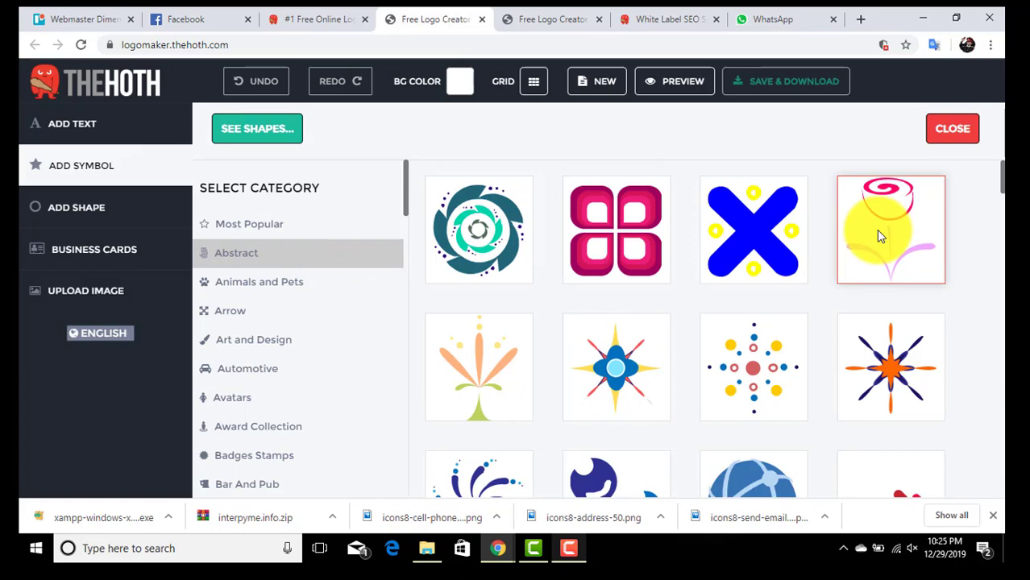
scroll(down, 3)
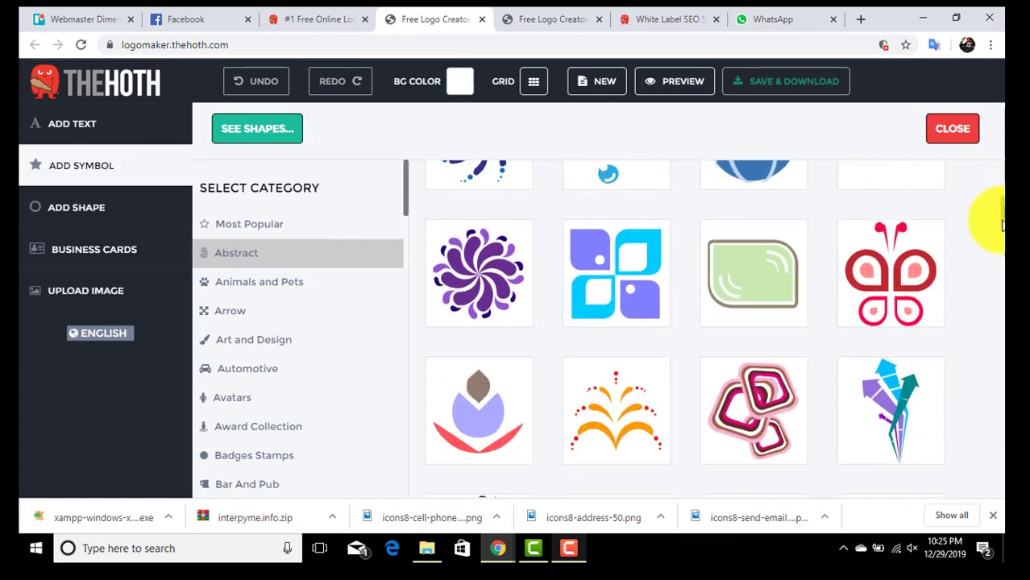
scroll(down, 3)
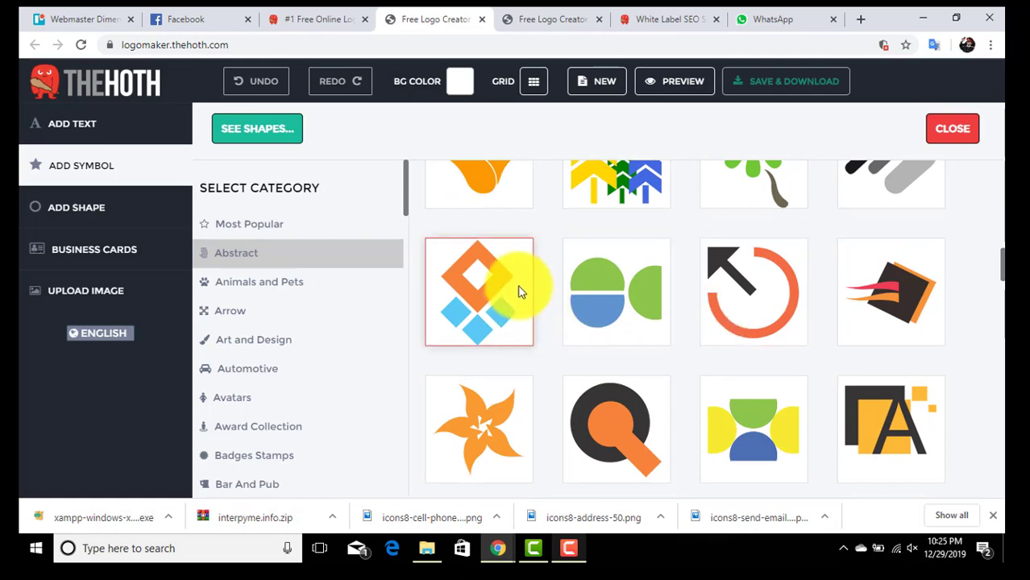
click(479, 291)
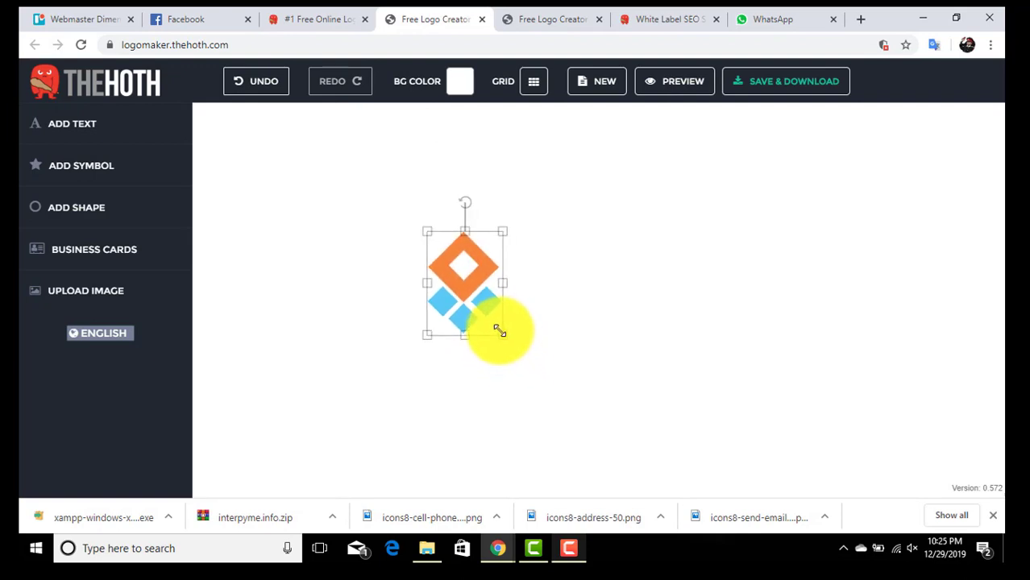
Step: Colour the icon's top diamond magenta and the three lower diamonds dark grey
right_click(464, 266)
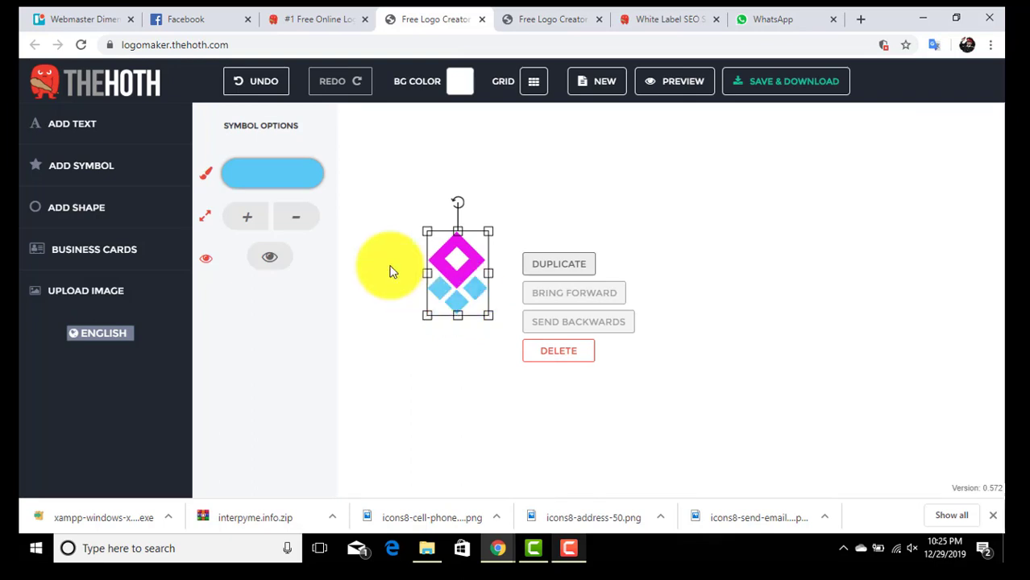
click(272, 172)
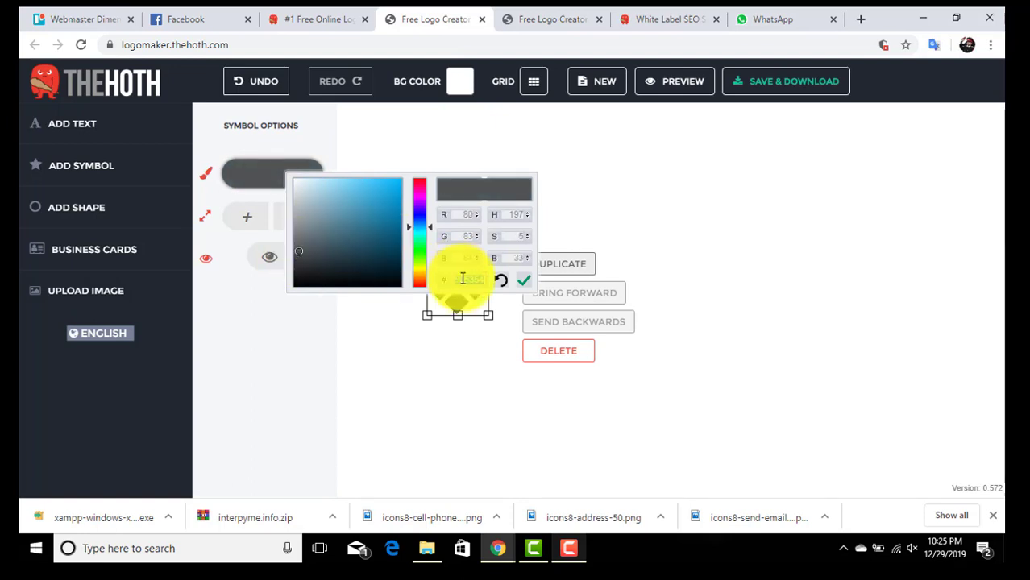
click(524, 279)
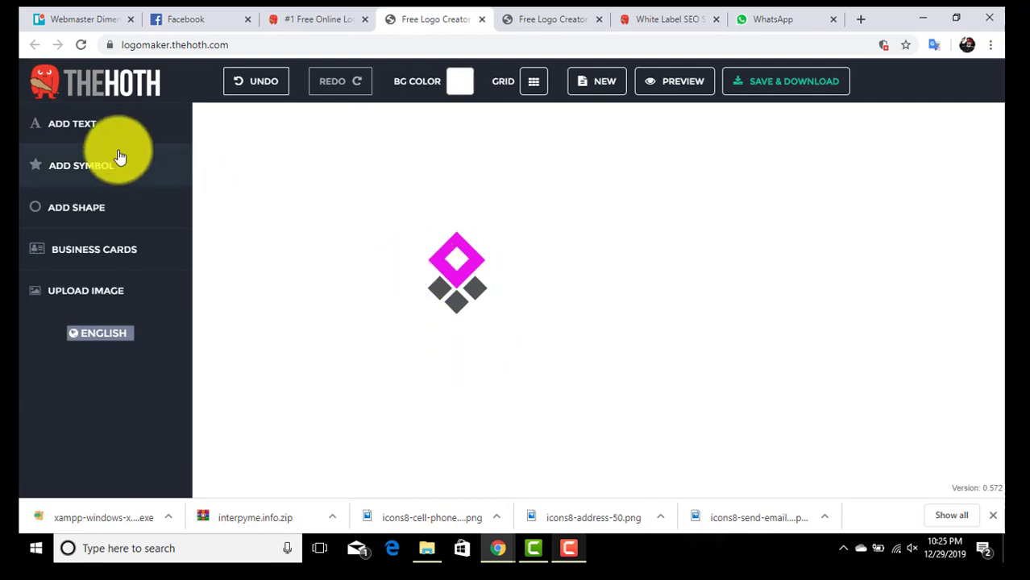
Step: Add a text element beside the diamond icon reading 'WEBCANE'
click(81, 165)
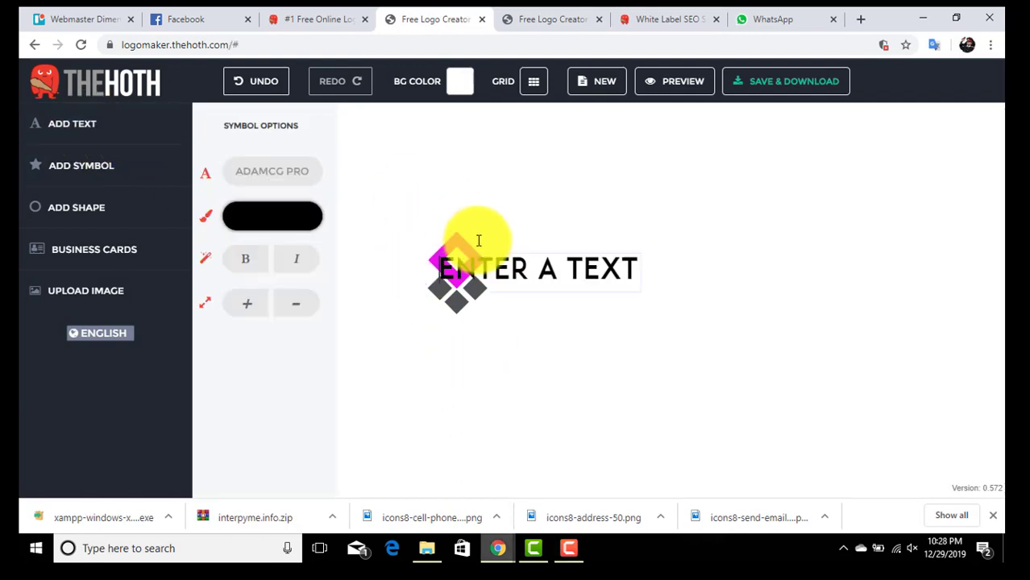
click(536, 269)
text(WE)
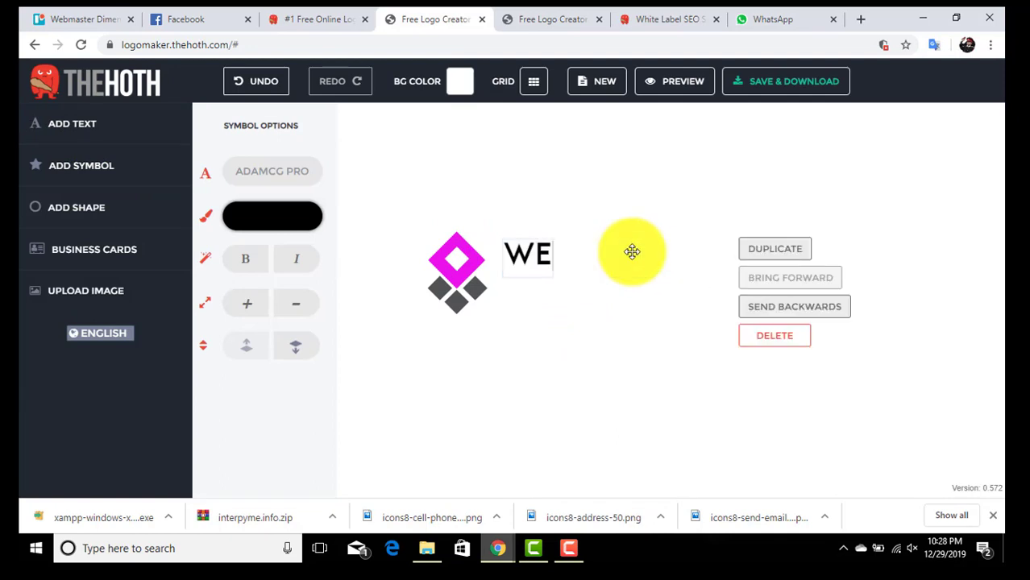
text(BCANE)
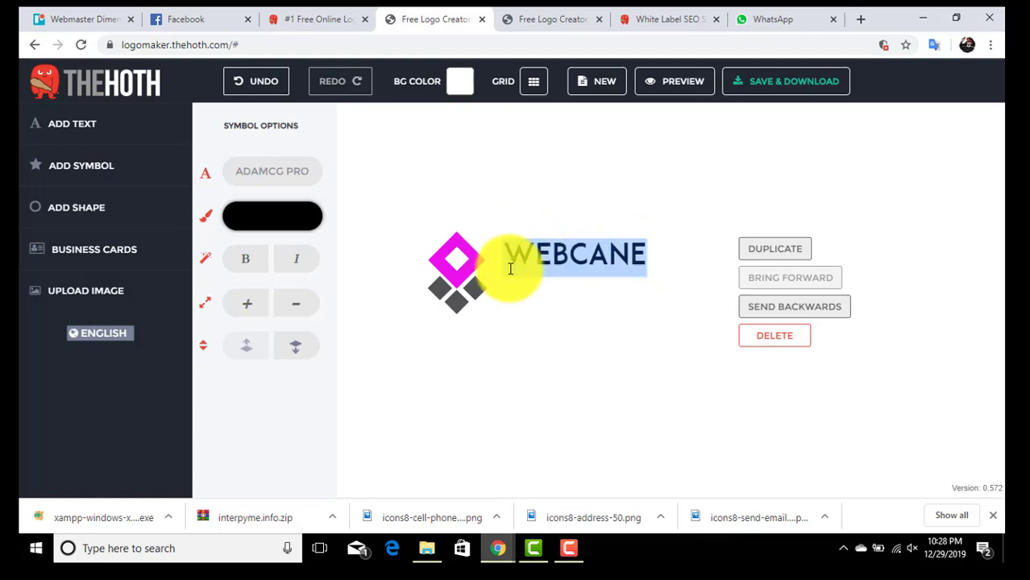
Step: Set WEBCANE's font to the wide futuristic Neuropol font
click(271, 171)
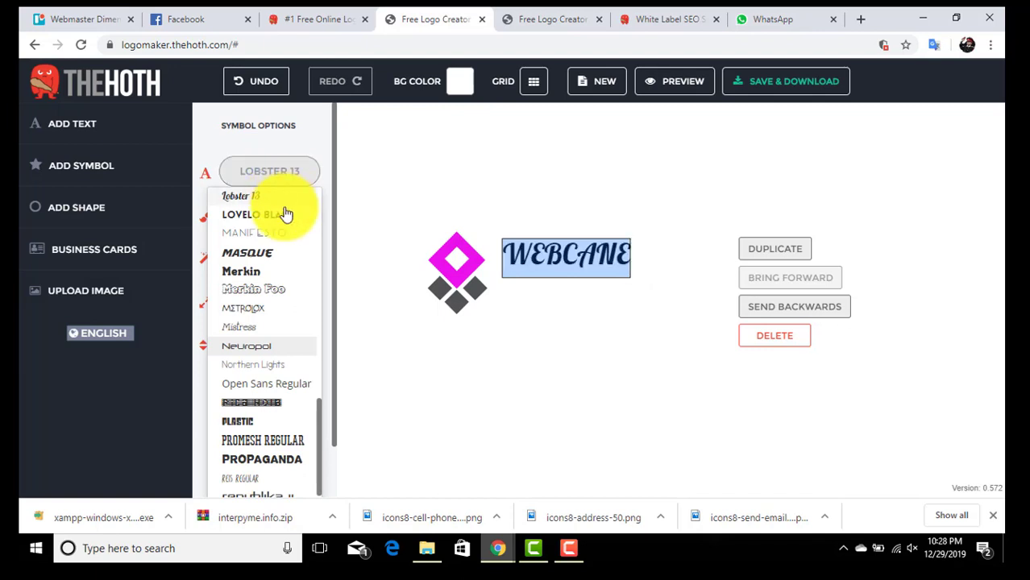
click(239, 327)
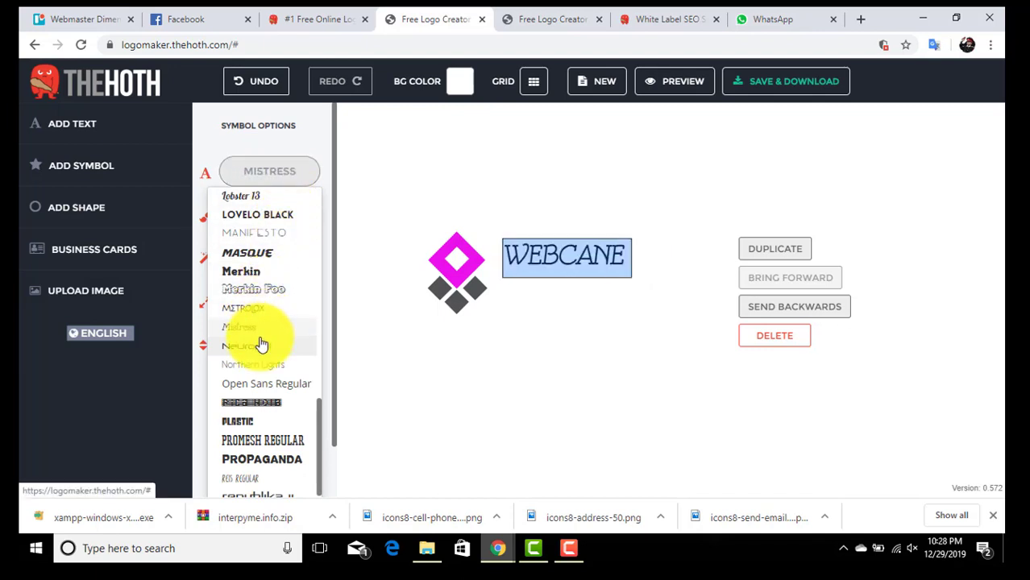
click(257, 345)
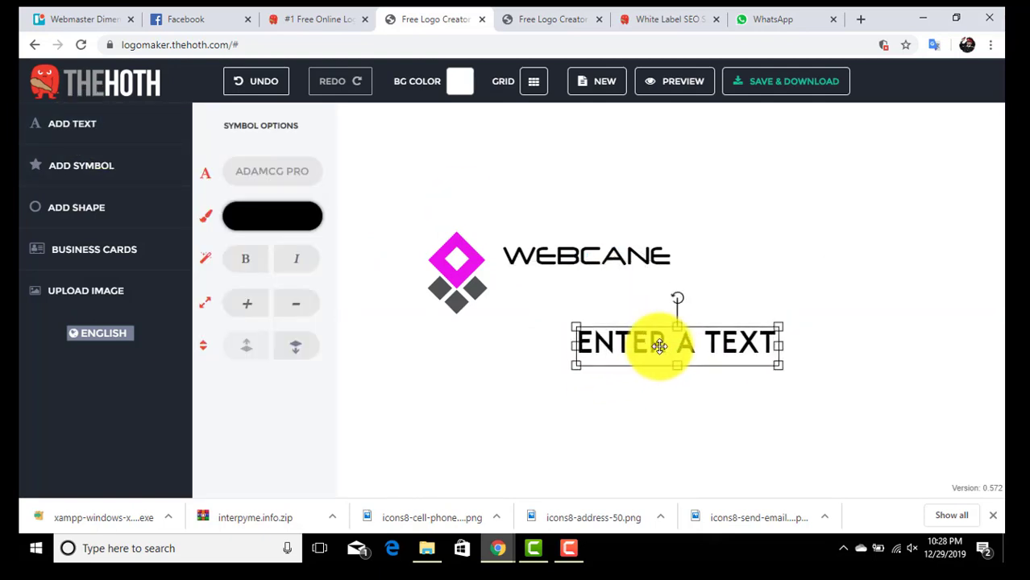
Step: Change the placeholder text to 'HOST' and colour it magenta
right_click(659, 342)
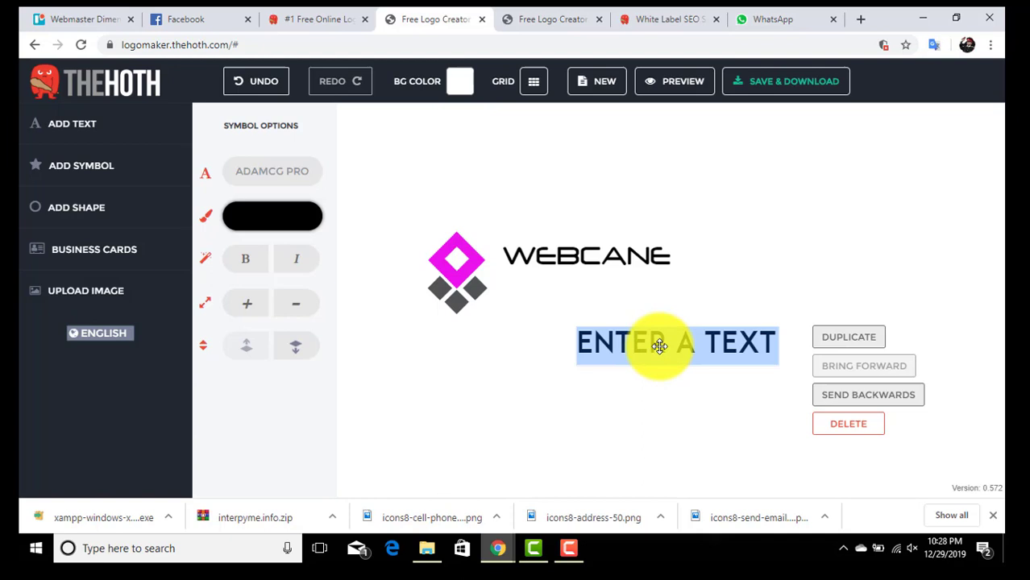
text(HOST)
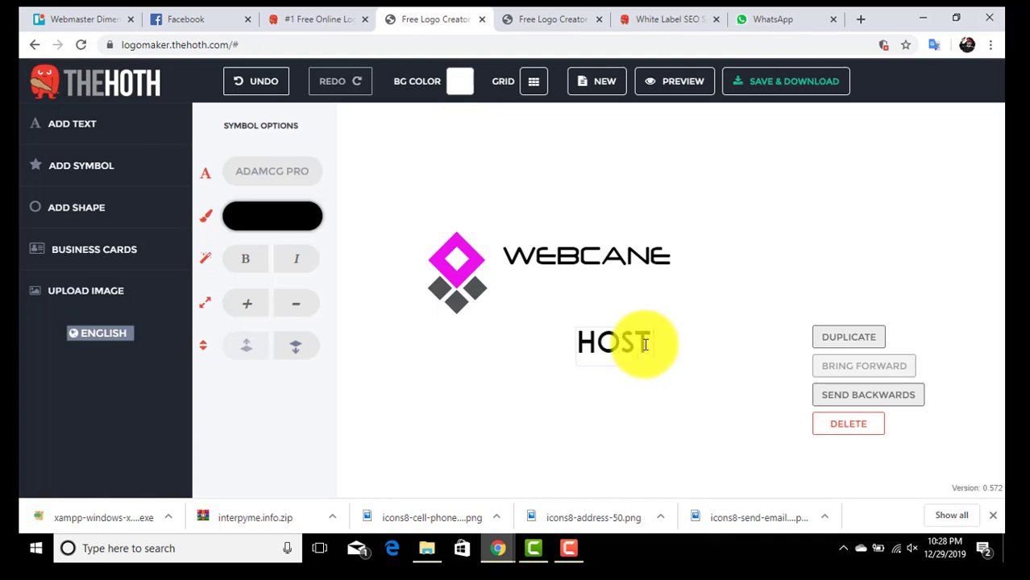
click(614, 341)
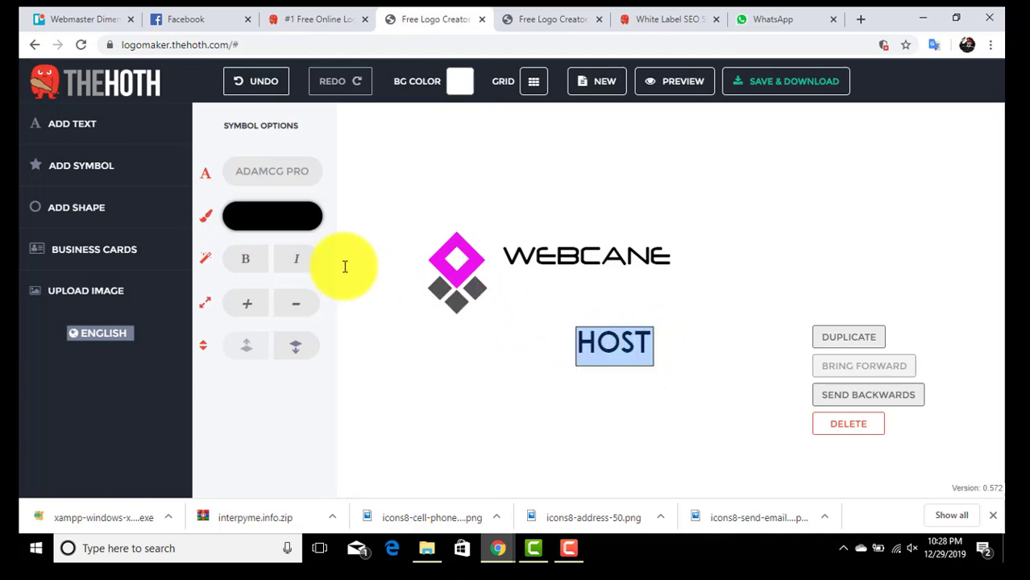
click(271, 216)
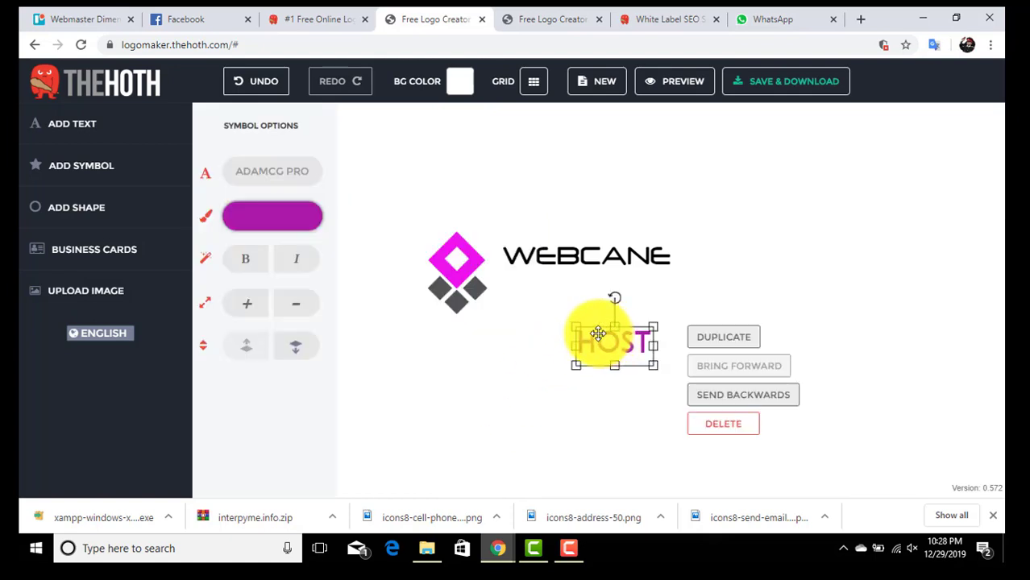
Step: Move HOST onto the line beside WEBCANE and resize it to match
drag(613, 338, 714, 253)
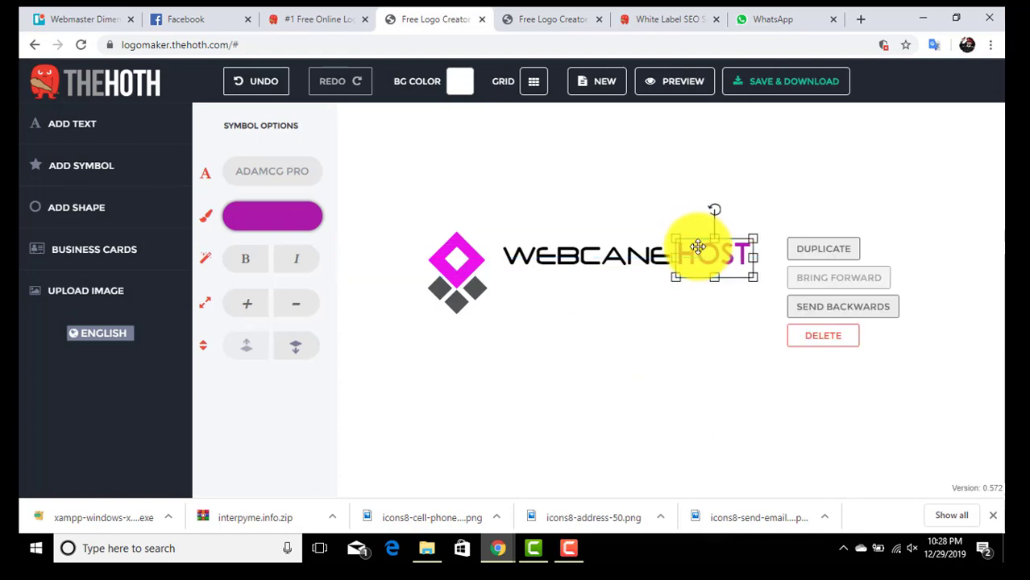
click(568, 318)
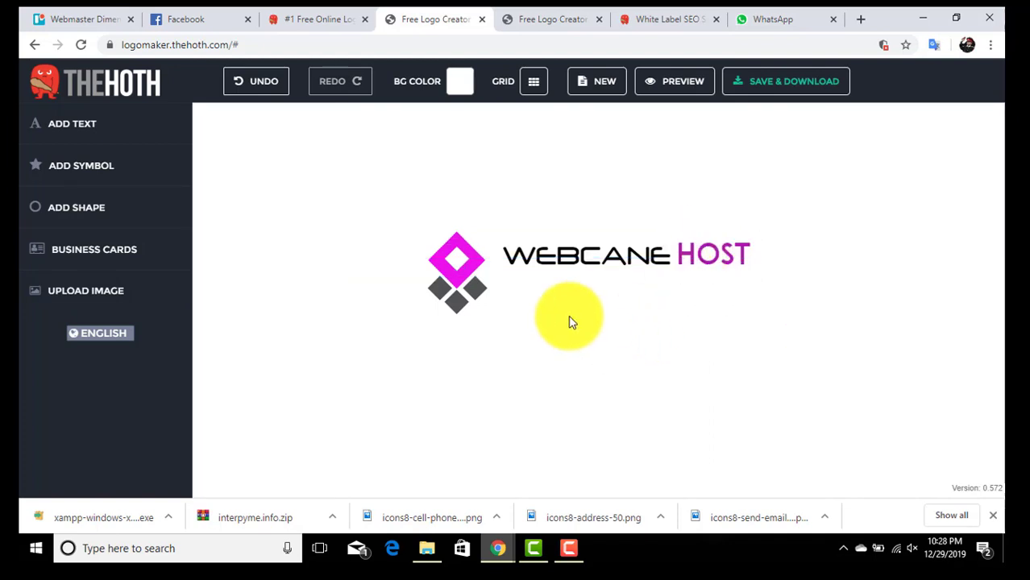
click(584, 254)
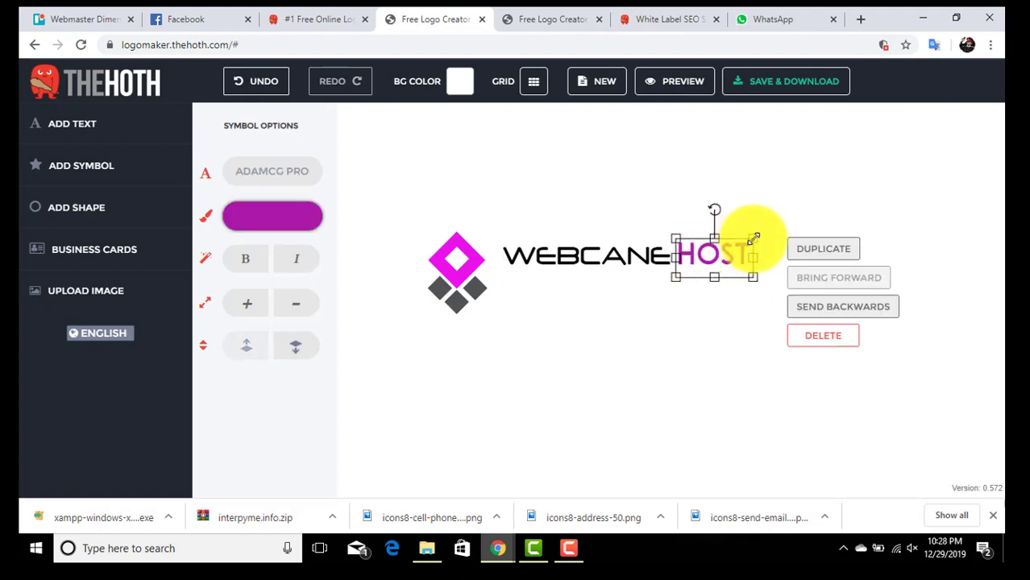
click(642, 344)
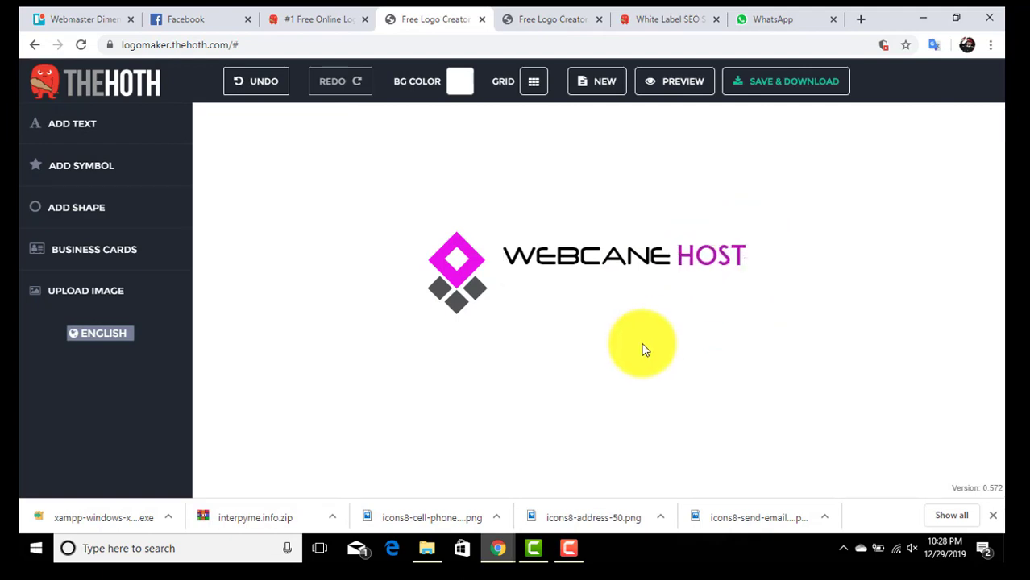
Step: Add tagline 'GET FREE WEB HOSTING & DOMAIN', scaled and placed beneath WEBCANE HOST
click(72, 123)
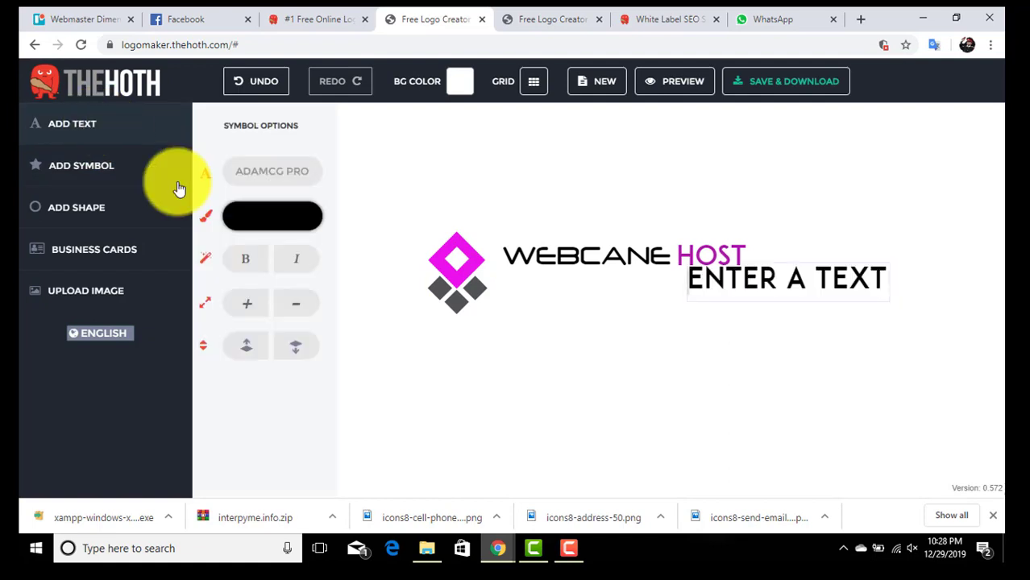
click(786, 278)
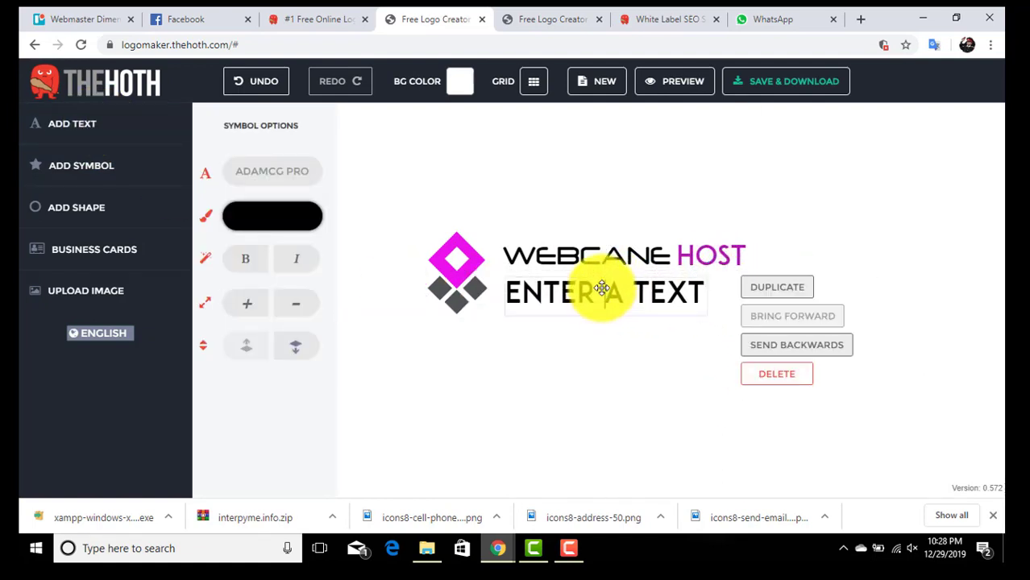
click(604, 292)
text(GET FREE)
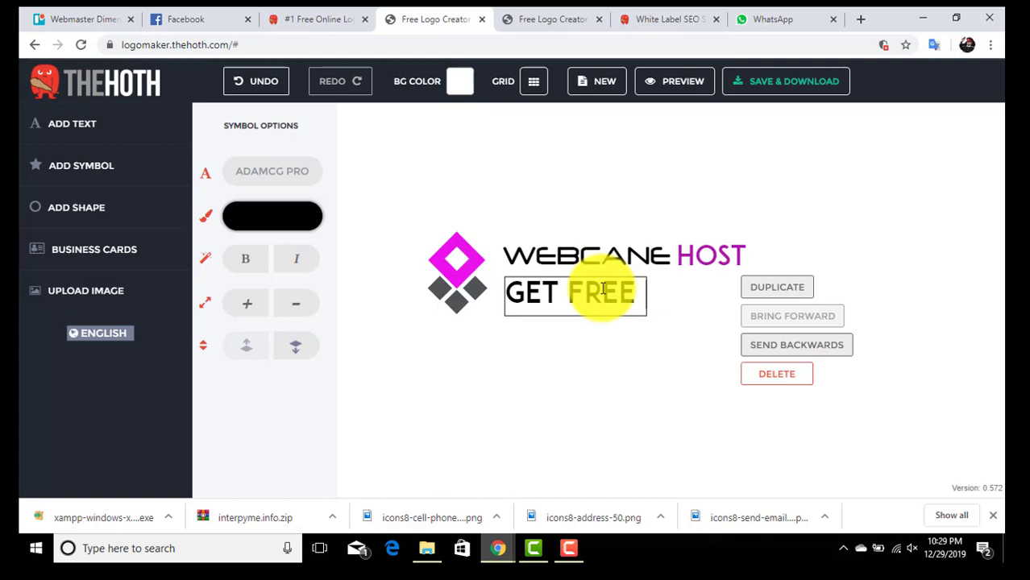
text(WEB HOSTING & DOMAIN)
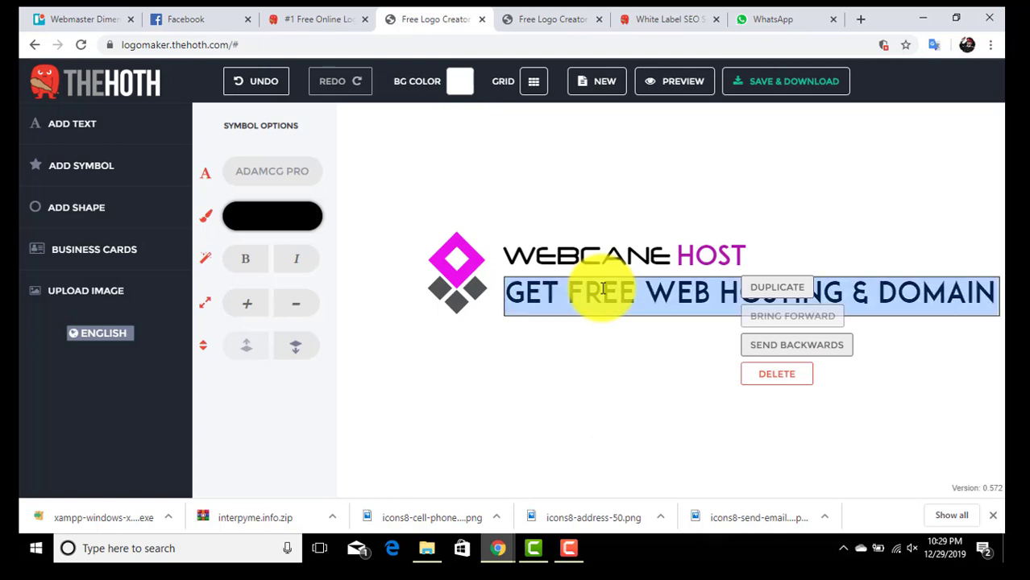
click(296, 304)
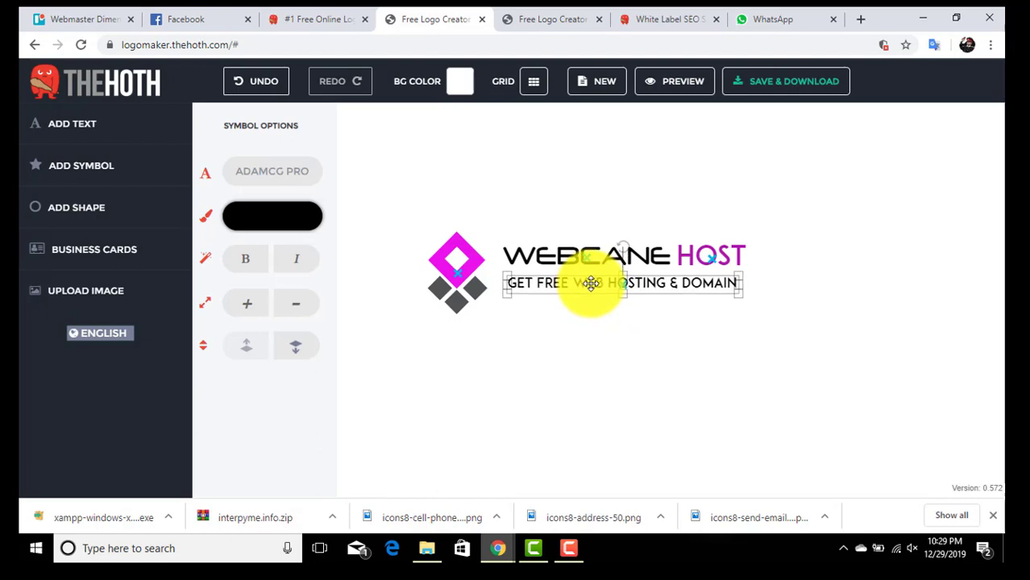
right_click(625, 282)
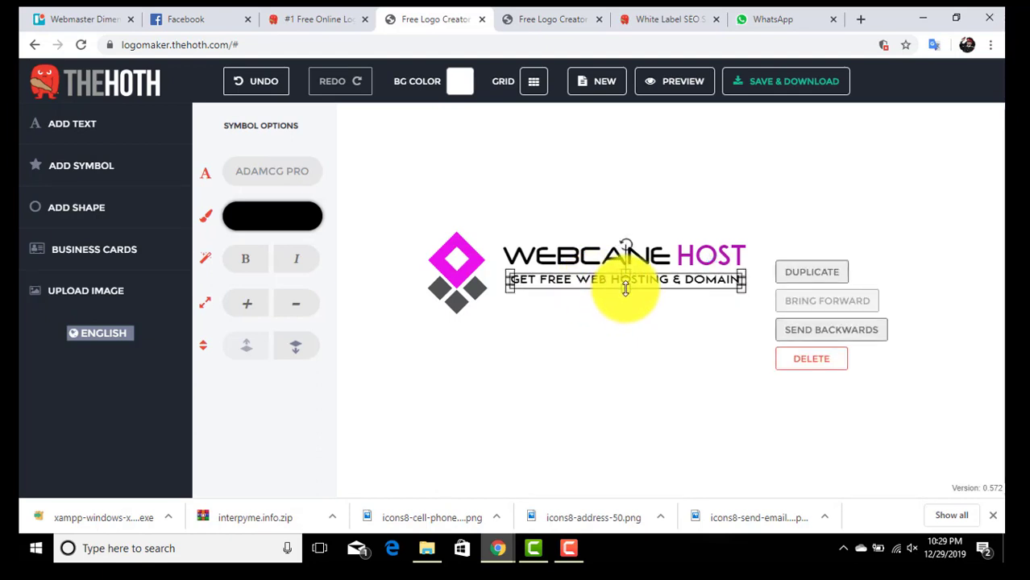
Step: Shrink the magenta-and-grey diamond icon and align it beside WEBCANE HOST
click(469, 258)
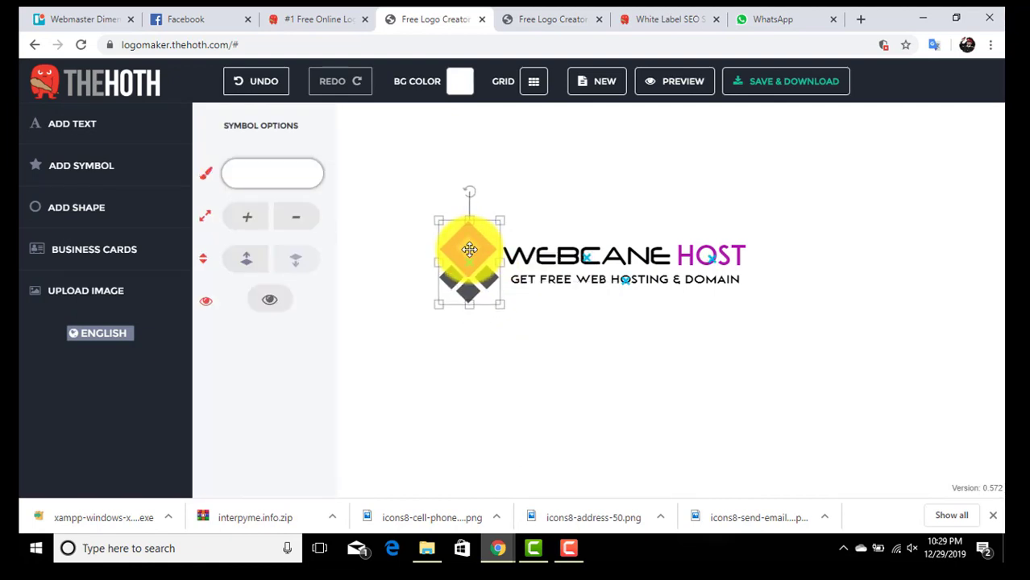
right_click(469, 250)
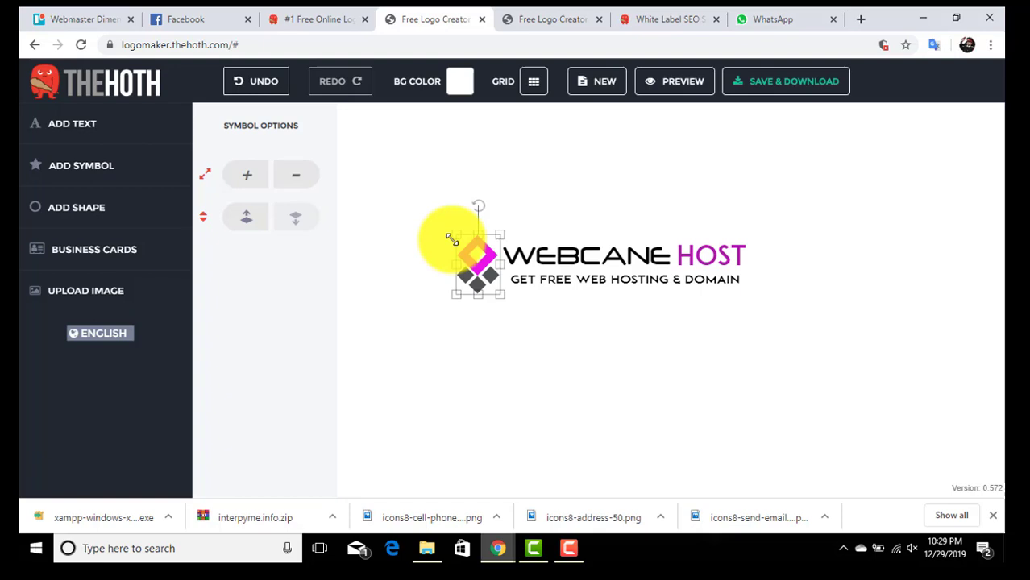
right_click(475, 253)
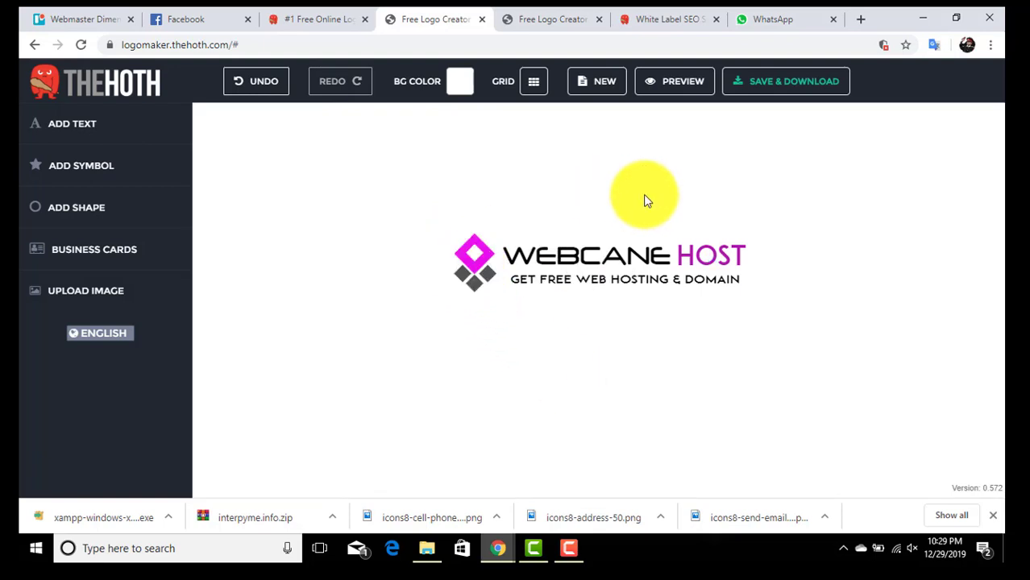
mouse_move(782, 80)
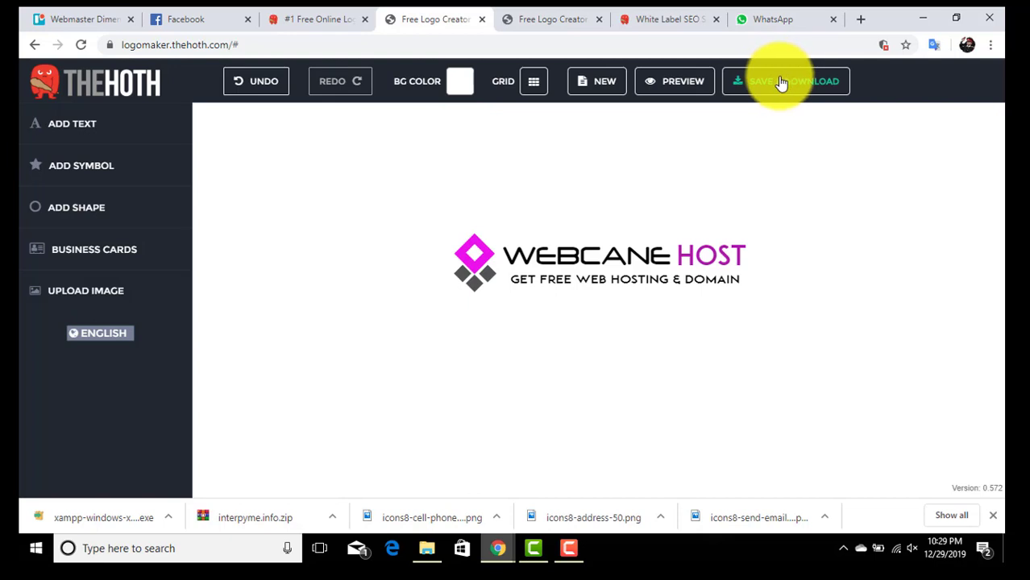
Step: Save the logo via Save & Download, entering the email 'hostwebd' to receive the link
click(786, 81)
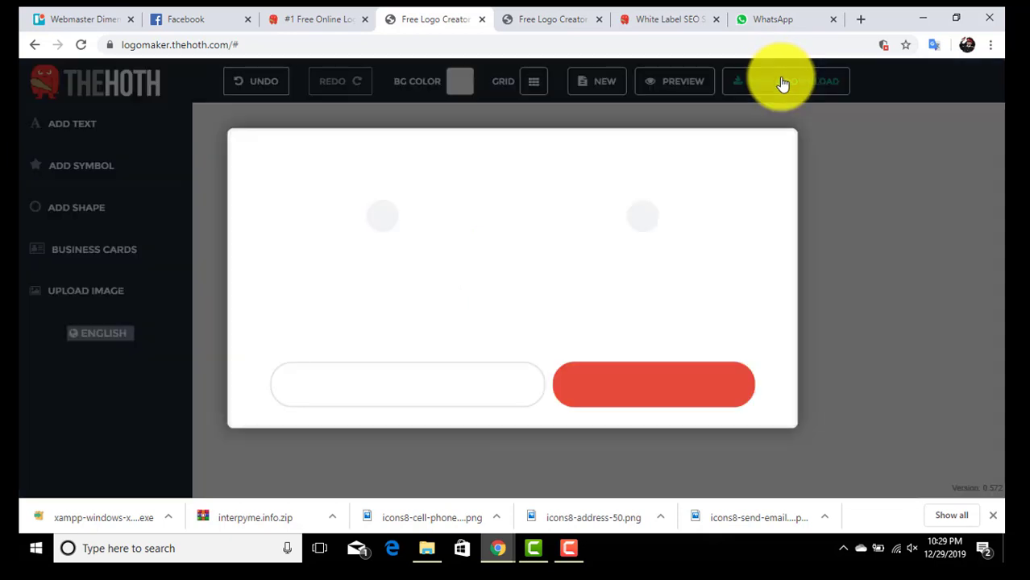
click(785, 80)
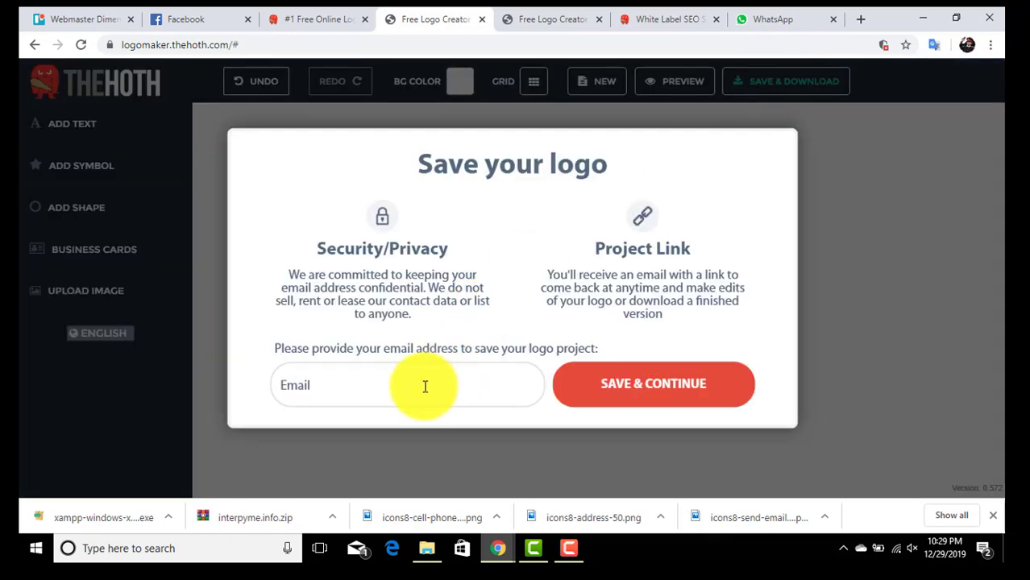
mouse_move(380, 381)
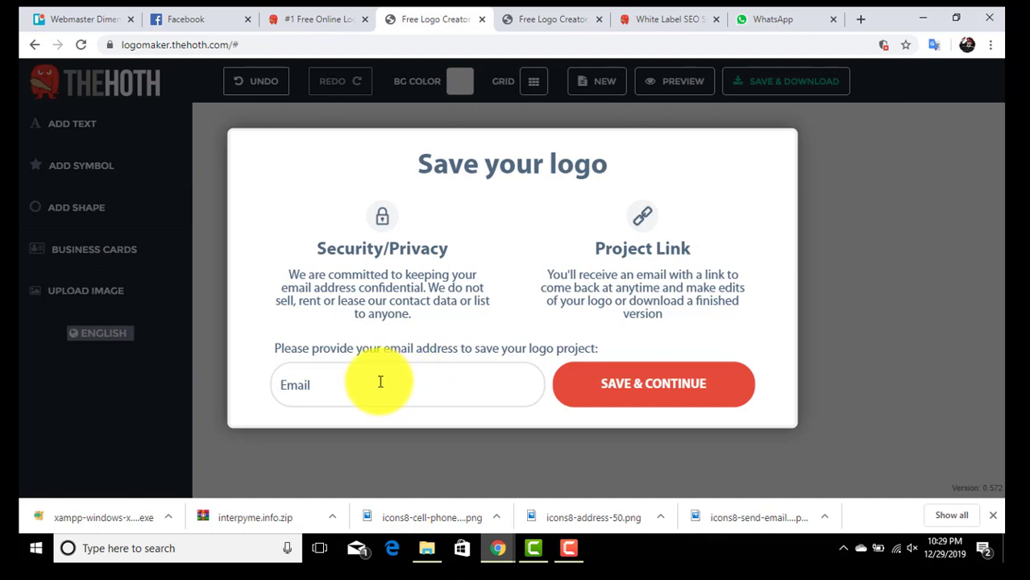
text(hostwebd)
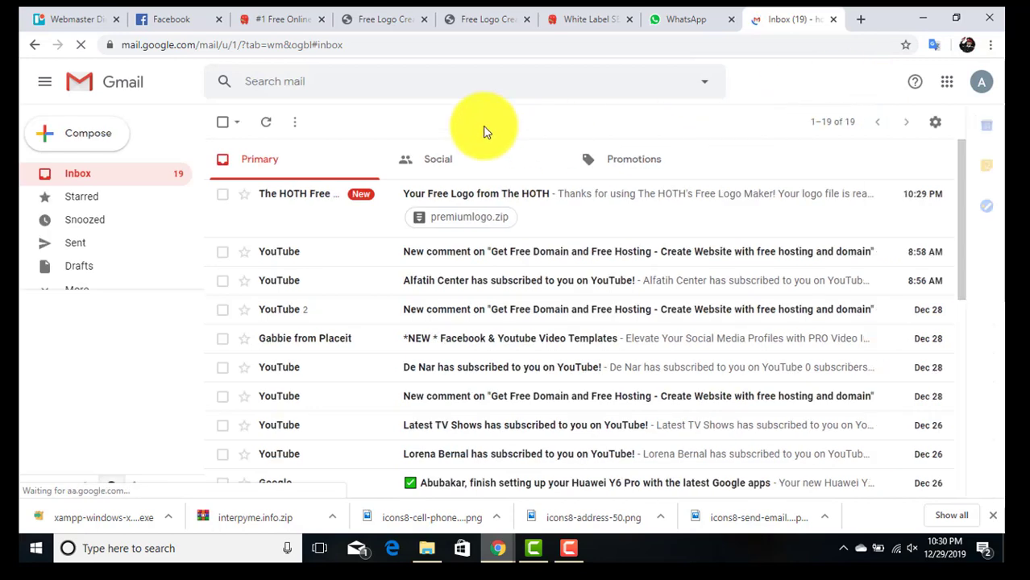
mouse_move(298, 199)
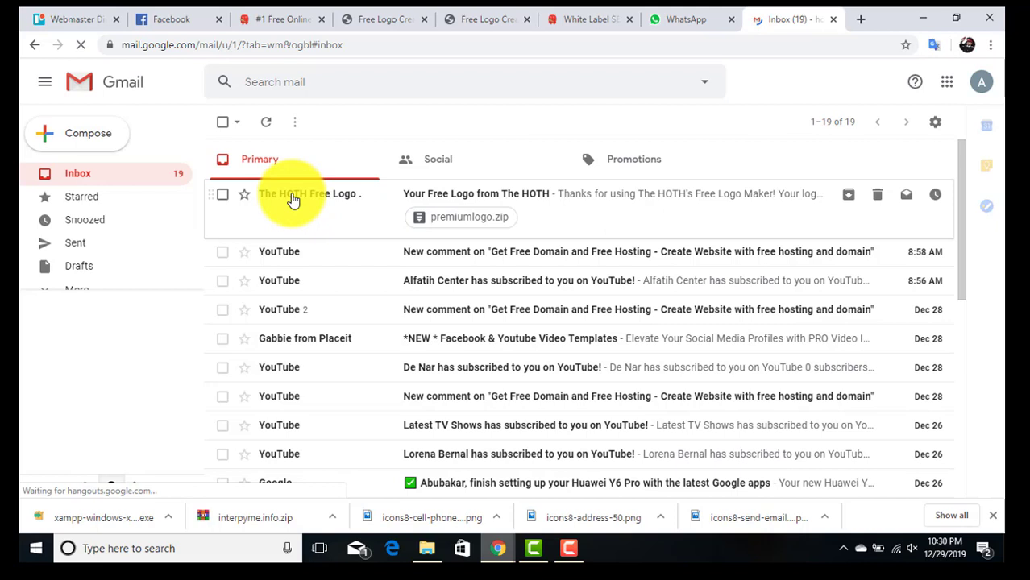
Step: Download premiumlogo.zip from The HOTH email into Downloads and show it in its folder
click(476, 193)
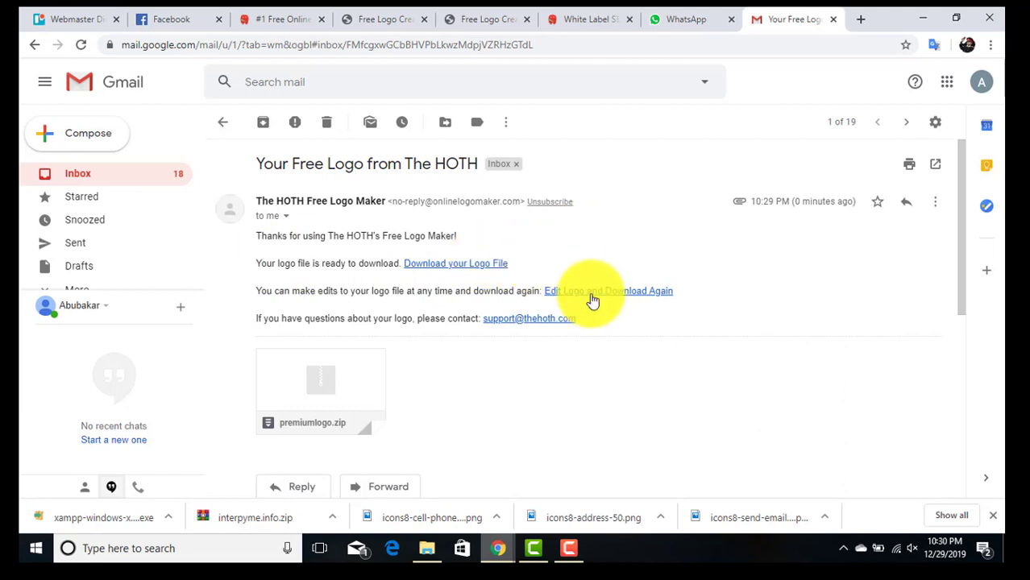
mouse_move(417, 367)
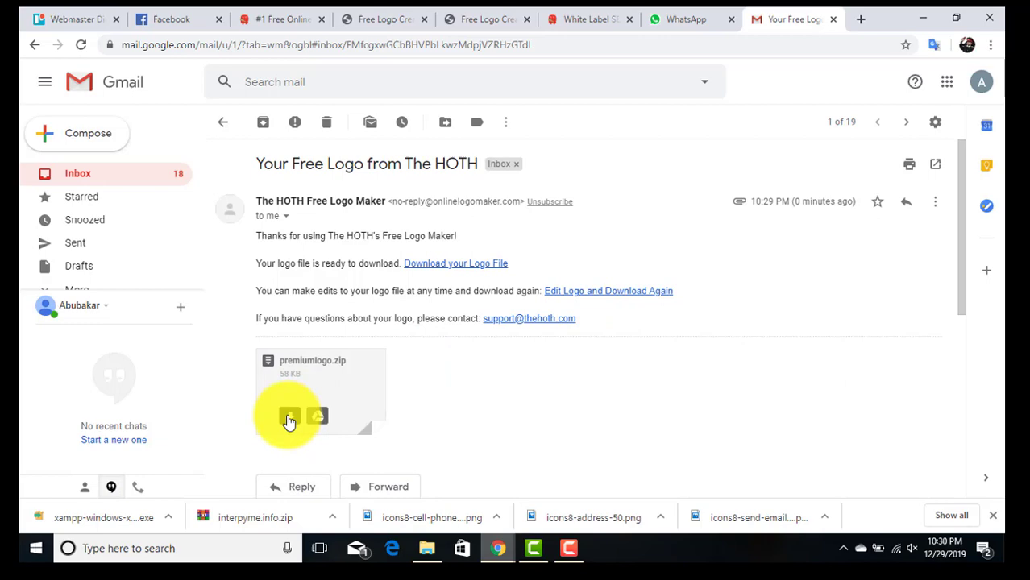
click(290, 417)
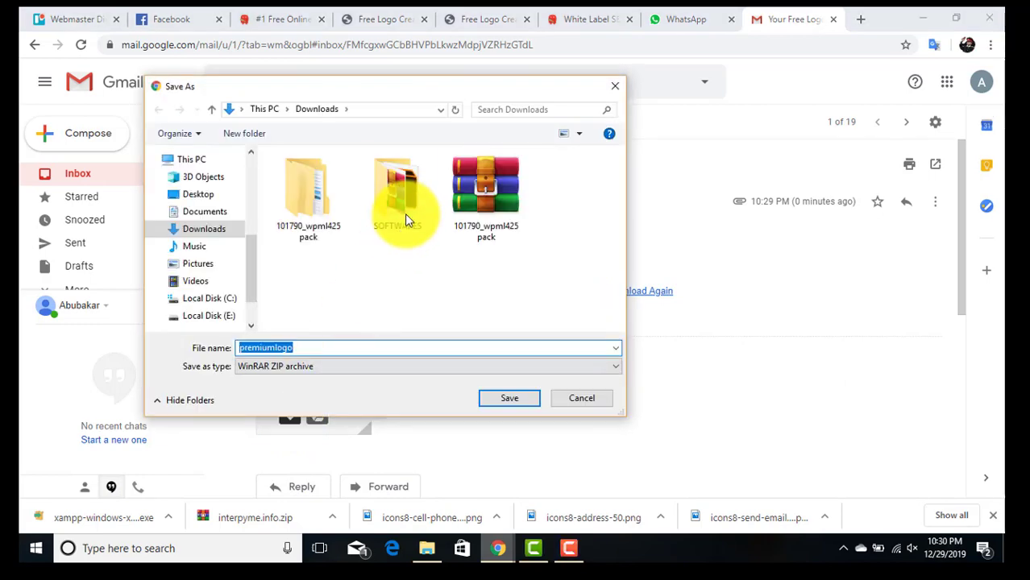
click(509, 398)
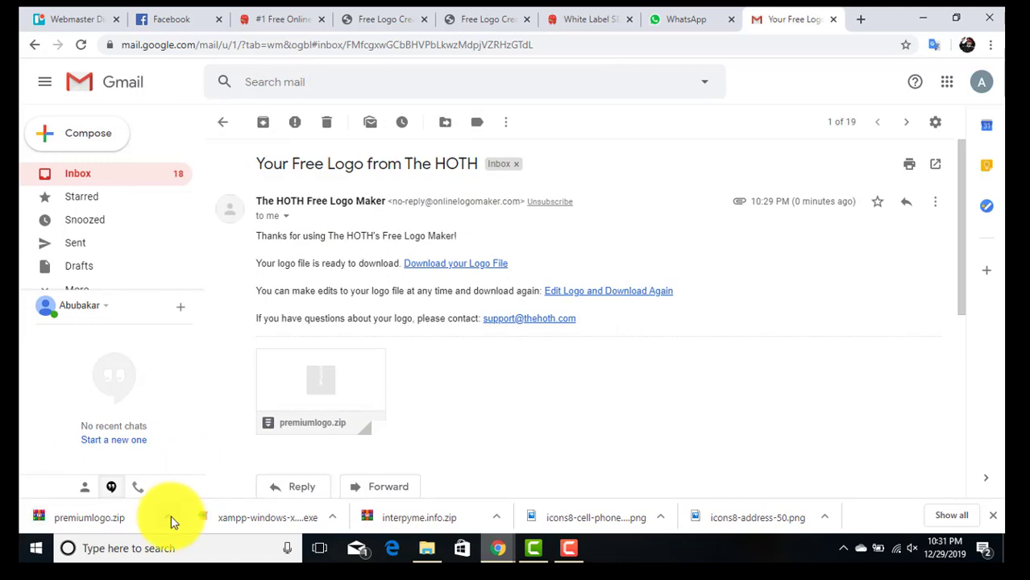
click(168, 517)
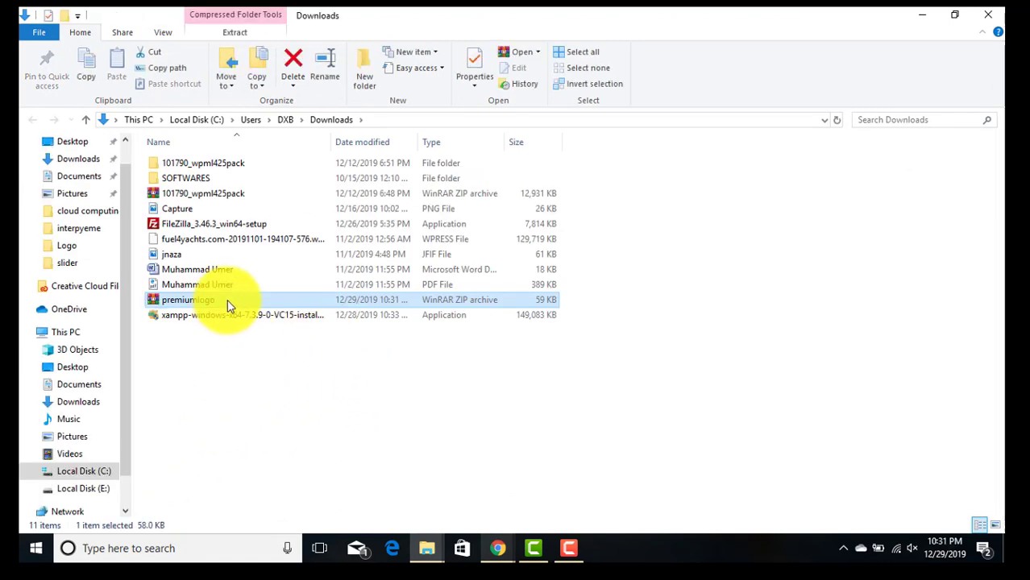
mouse_move(282, 265)
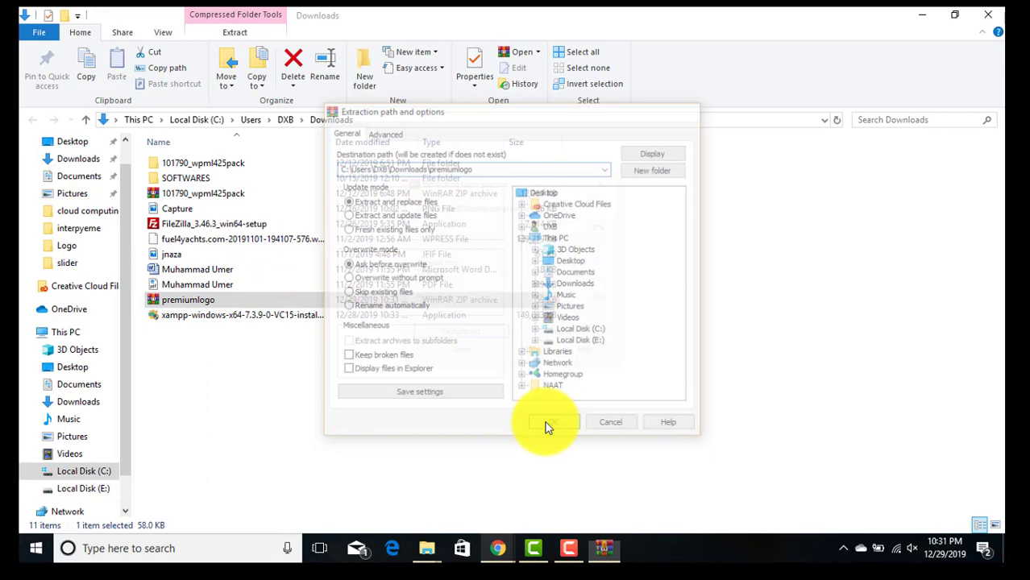
Step: Extract premiumlogo.zip and open the premiumlogo folder with six logo files and a Readme
click(552, 421)
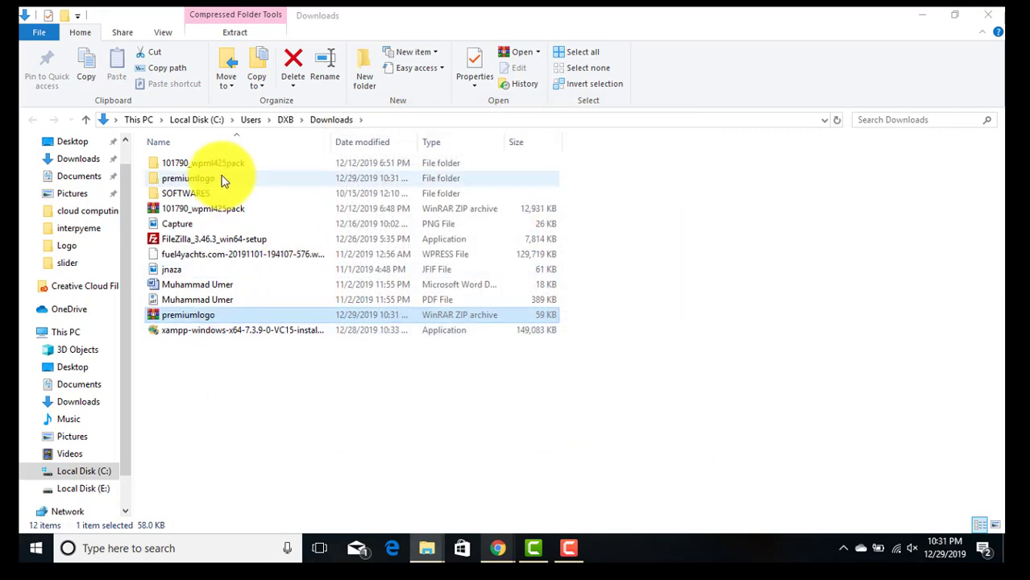
double_click(188, 178)
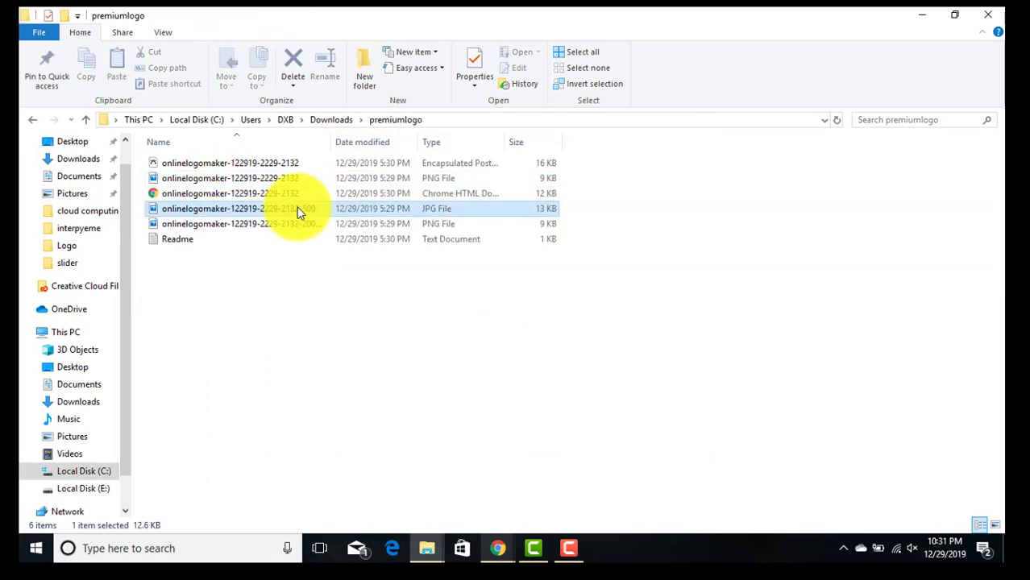